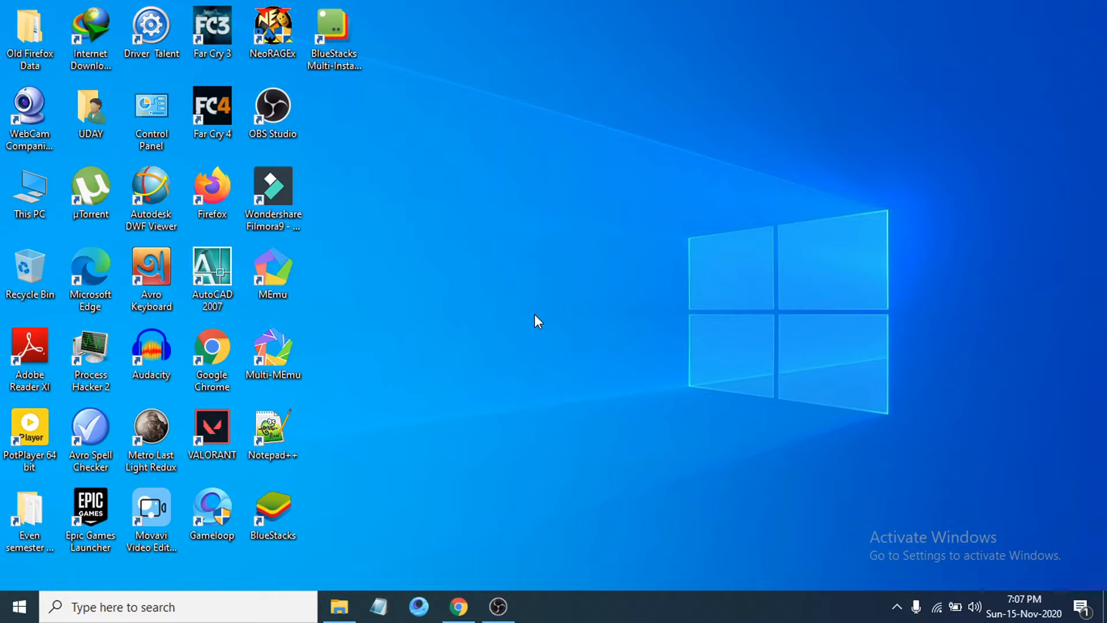
{"action": "mouse_move", "coordinate": [532, 318]}
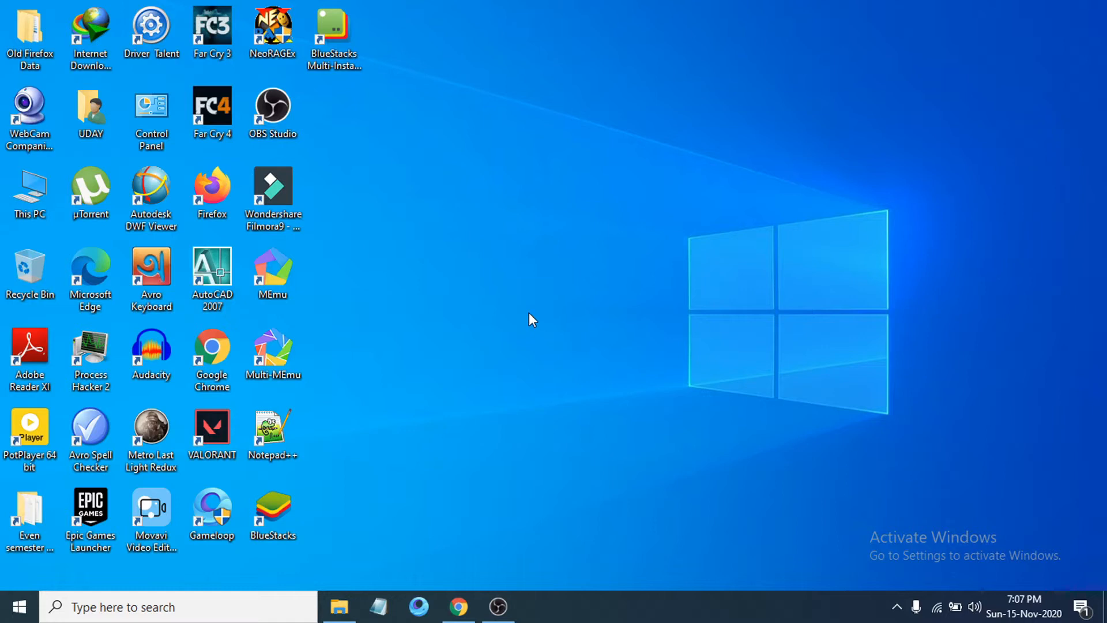
Open the bignox.com 'NoxPlayer - Free Android Emulator' result from Chrome's nox player search
{"action": "left_click", "coordinate": [458, 606]}
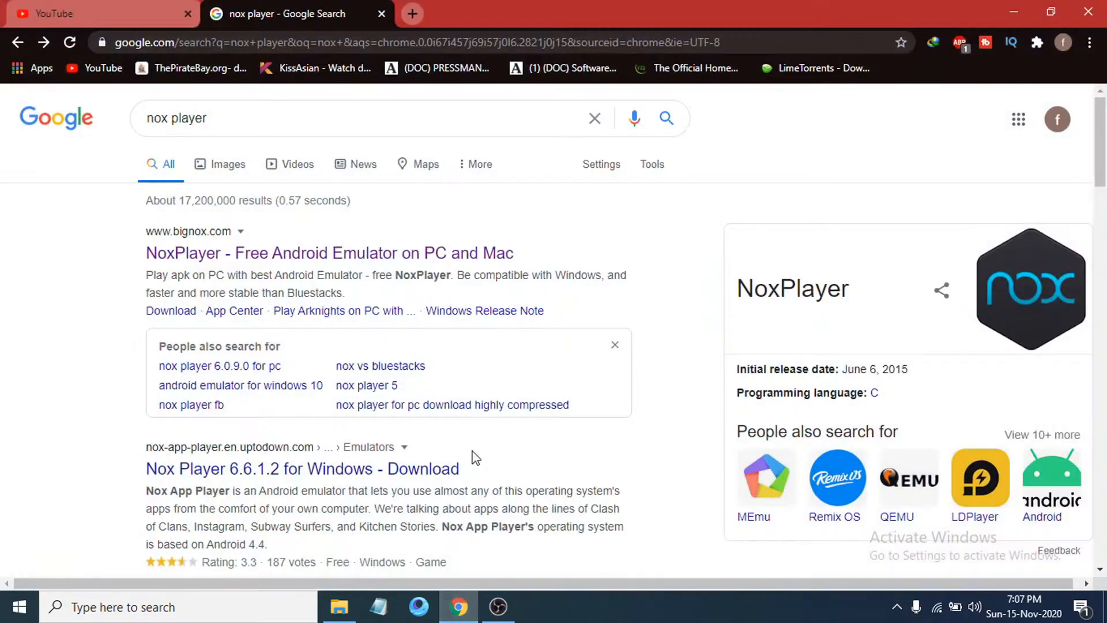
{"action": "left_click", "coordinate": [222, 126]}
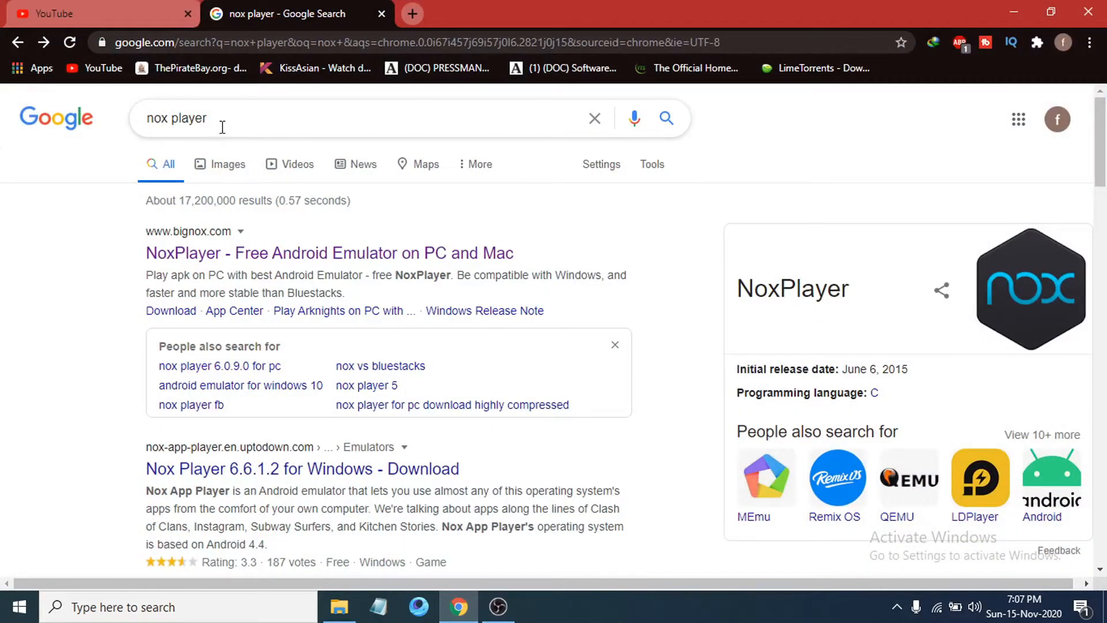
{"action": "mouse_move", "coordinate": [174, 146]}
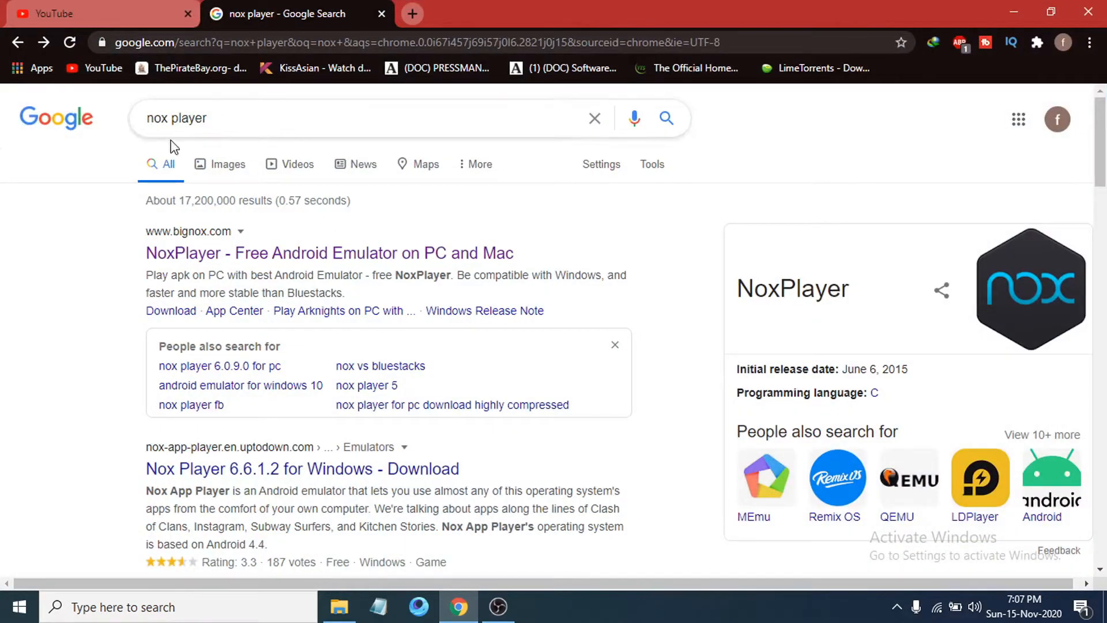
{"action": "mouse_move", "coordinate": [175, 252]}
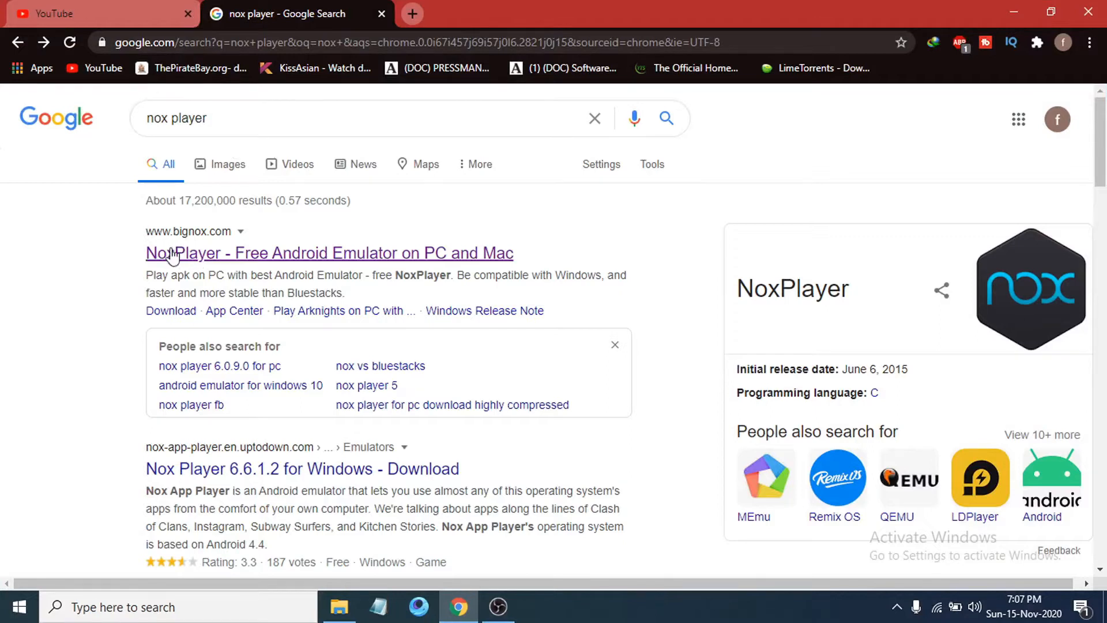
{"action": "mouse_move", "coordinate": [191, 238]}
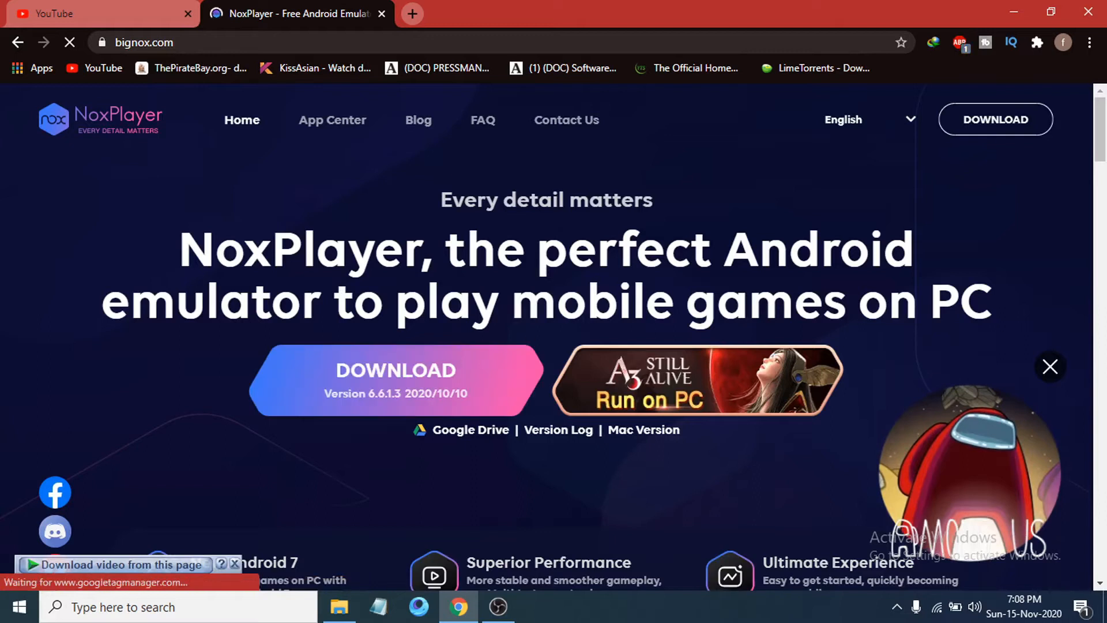
Scroll the bignox.com homepage and start the Version 6.6.1.3 download
{"action": "scroll", "scroll_direction": "down", "scroll_amount": 3}
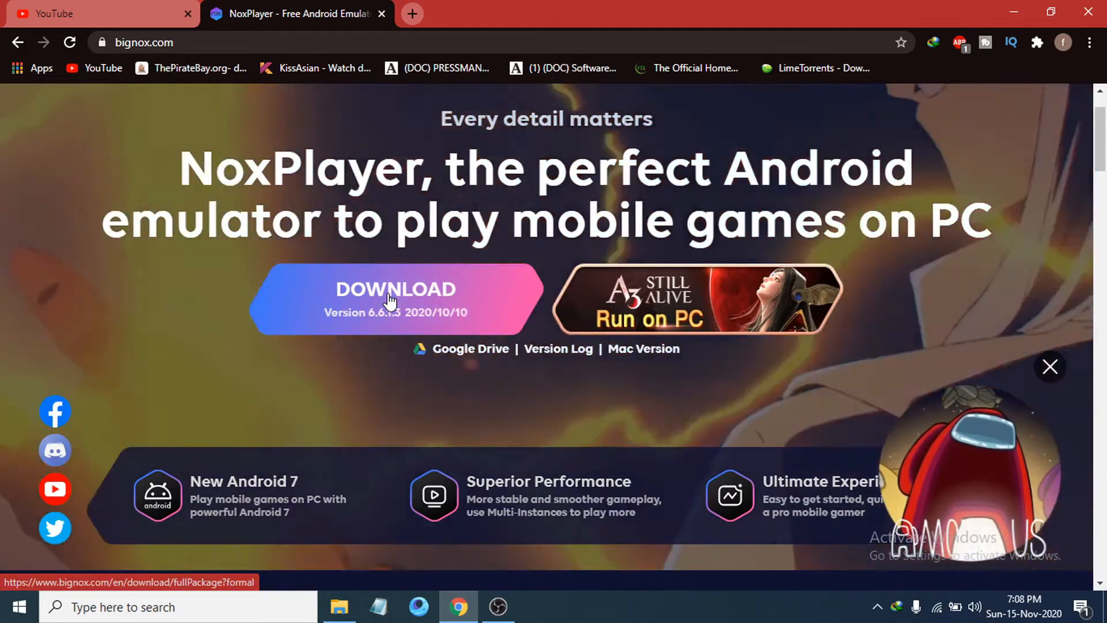
{"action": "left_click", "coordinate": [395, 289]}
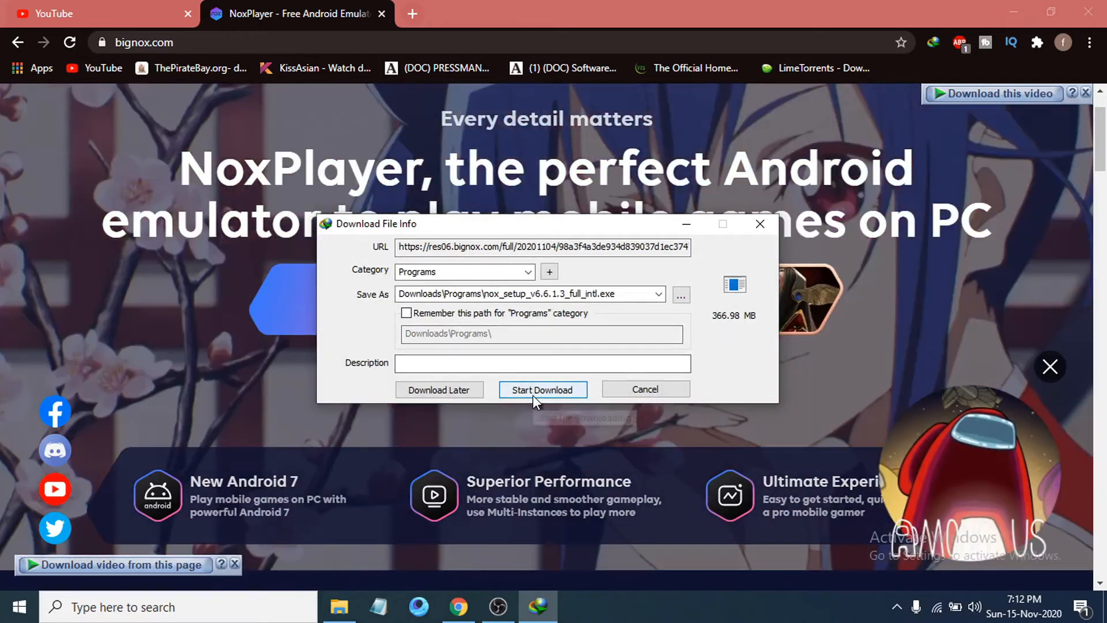
Save the 366.98 MB installer to Downloads\Programs with IDM, then open its folder
{"action": "left_click", "coordinate": [541, 389]}
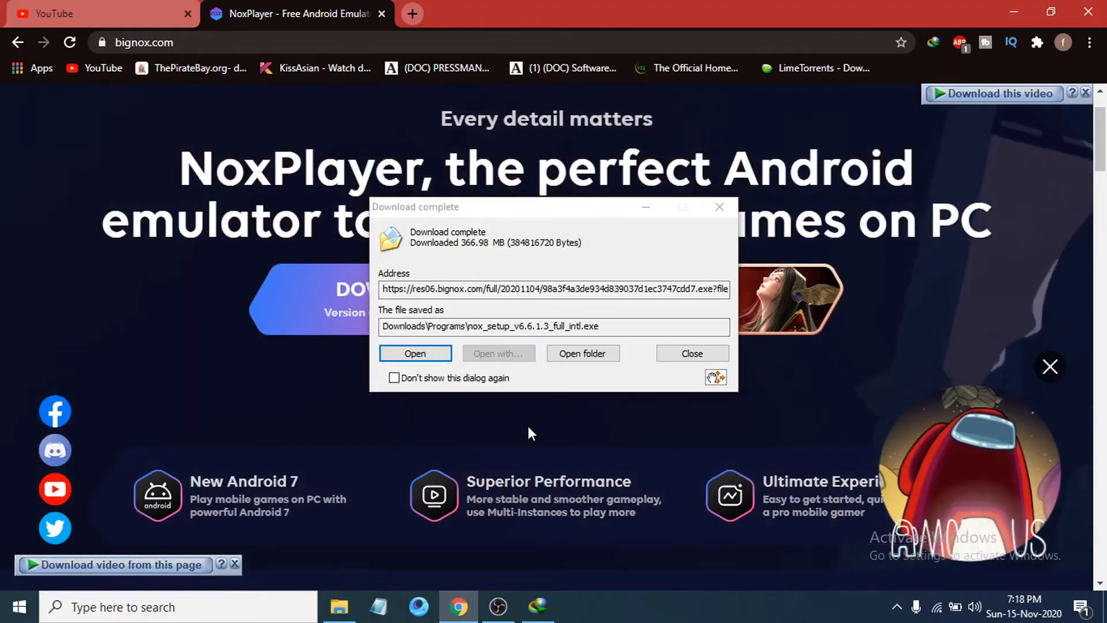
{"action": "mouse_move", "coordinate": [538, 312]}
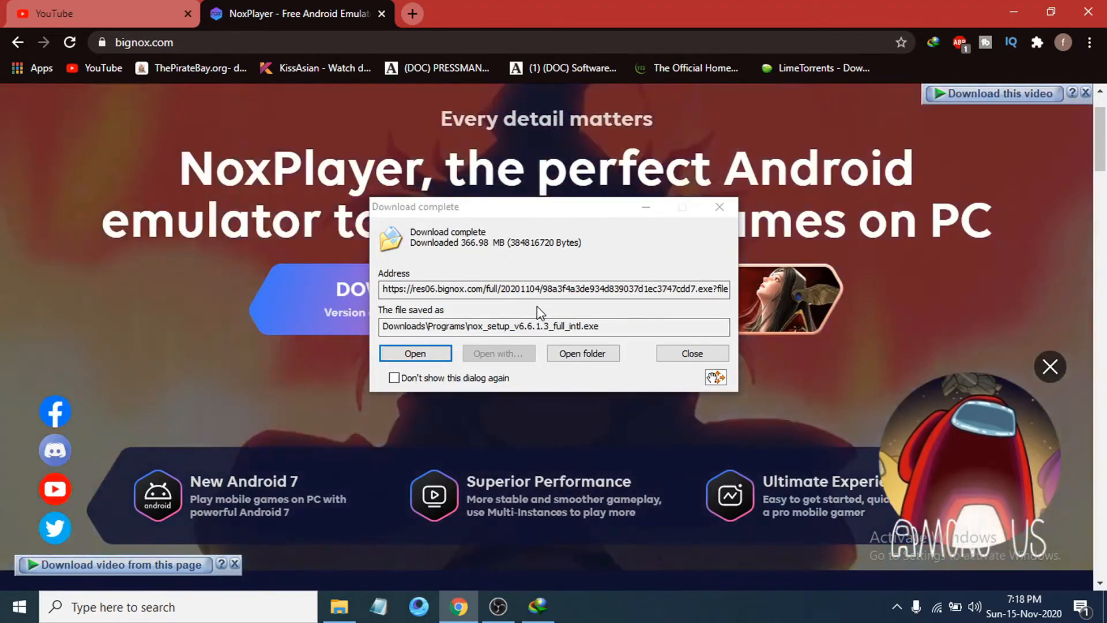
{"action": "mouse_move", "coordinate": [543, 416]}
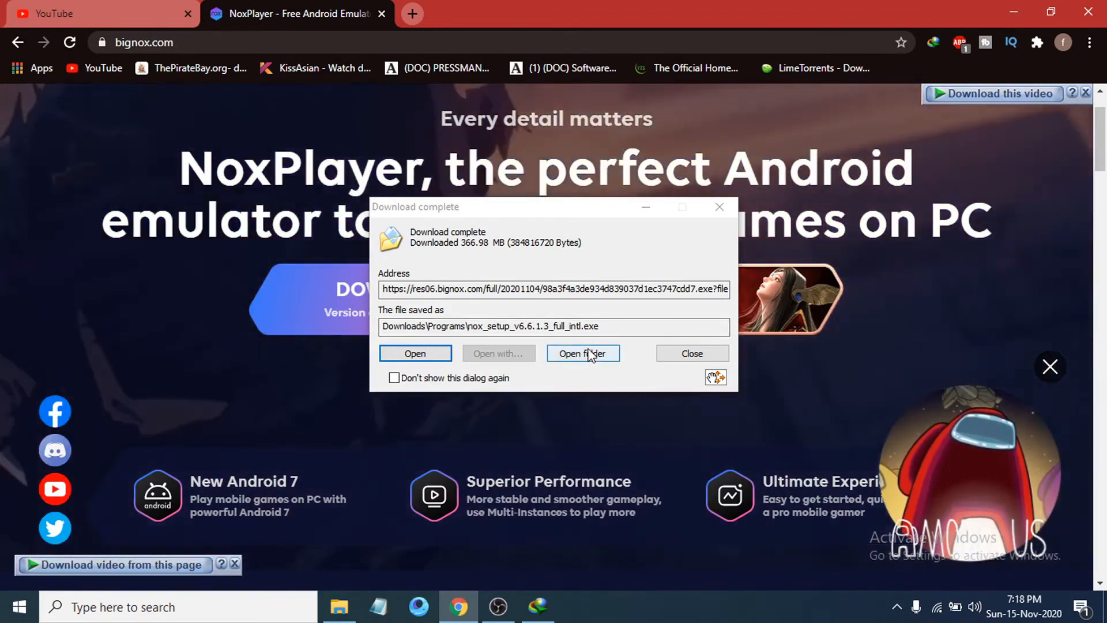
{"action": "left_click", "coordinate": [692, 353]}
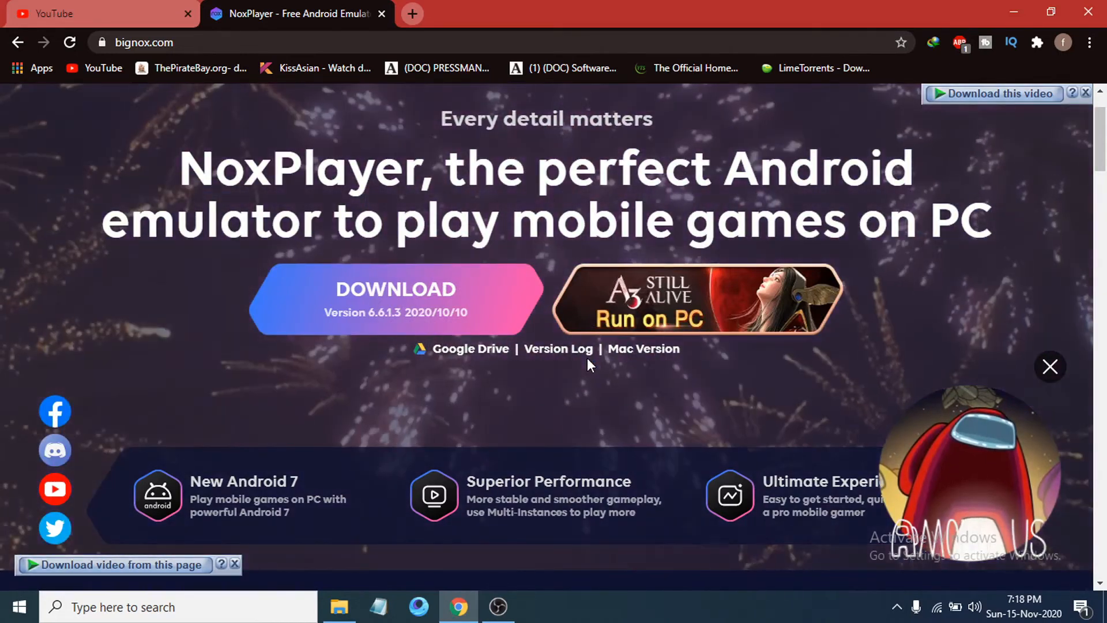
{"action": "left_click", "coordinate": [340, 607]}
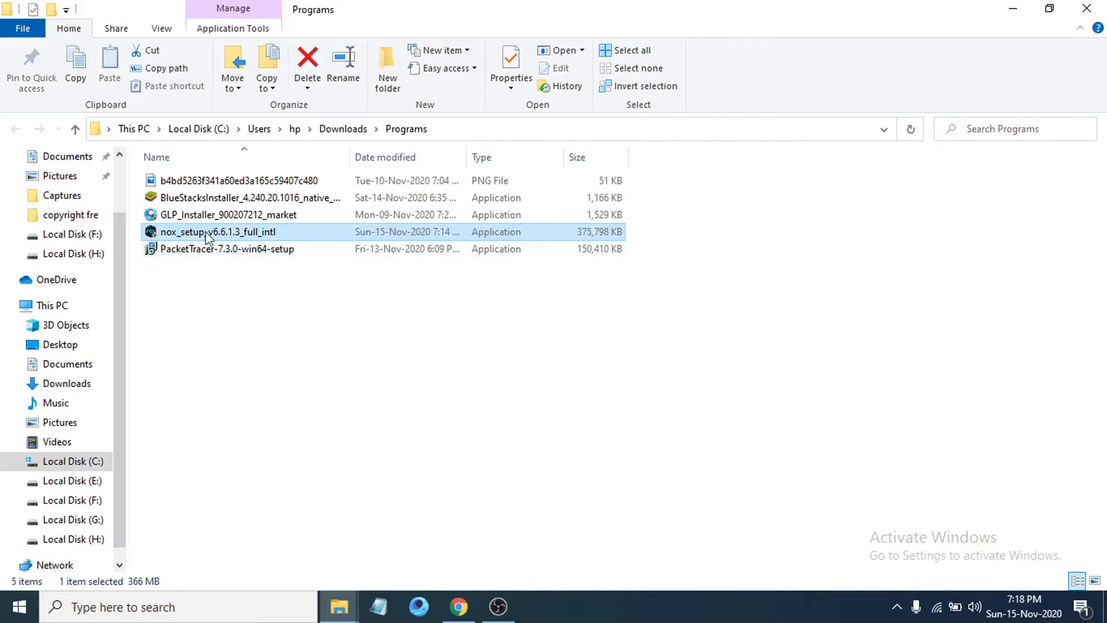
{"action": "mouse_move", "coordinate": [167, 253]}
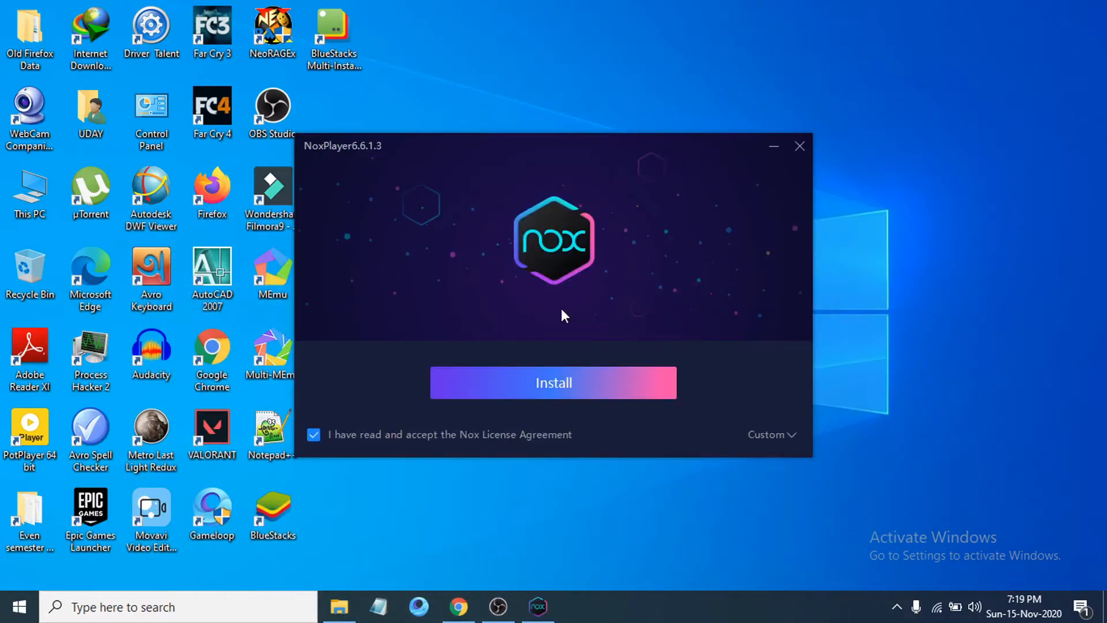
{"action": "mouse_move", "coordinate": [523, 386]}
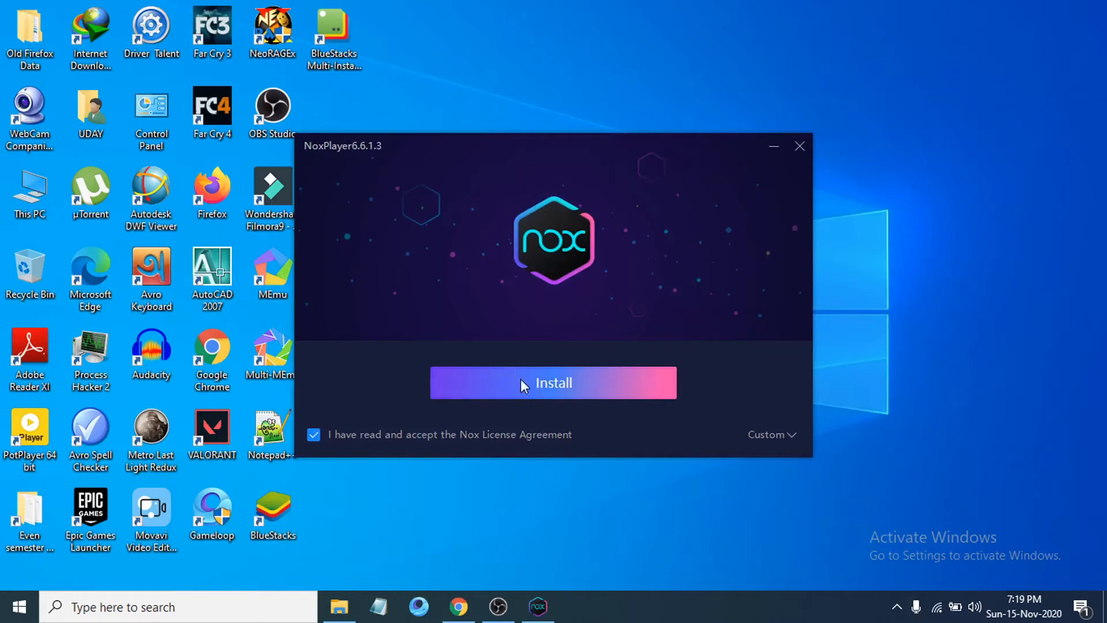
{"action": "mouse_move", "coordinate": [558, 388]}
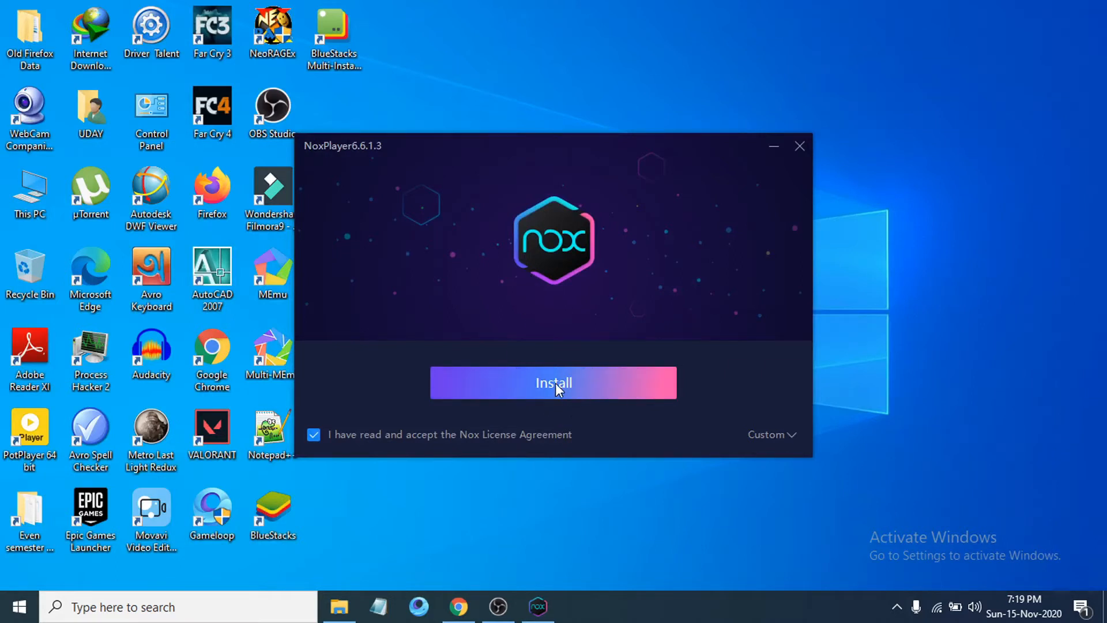
{"action": "mouse_move", "coordinate": [668, 346]}
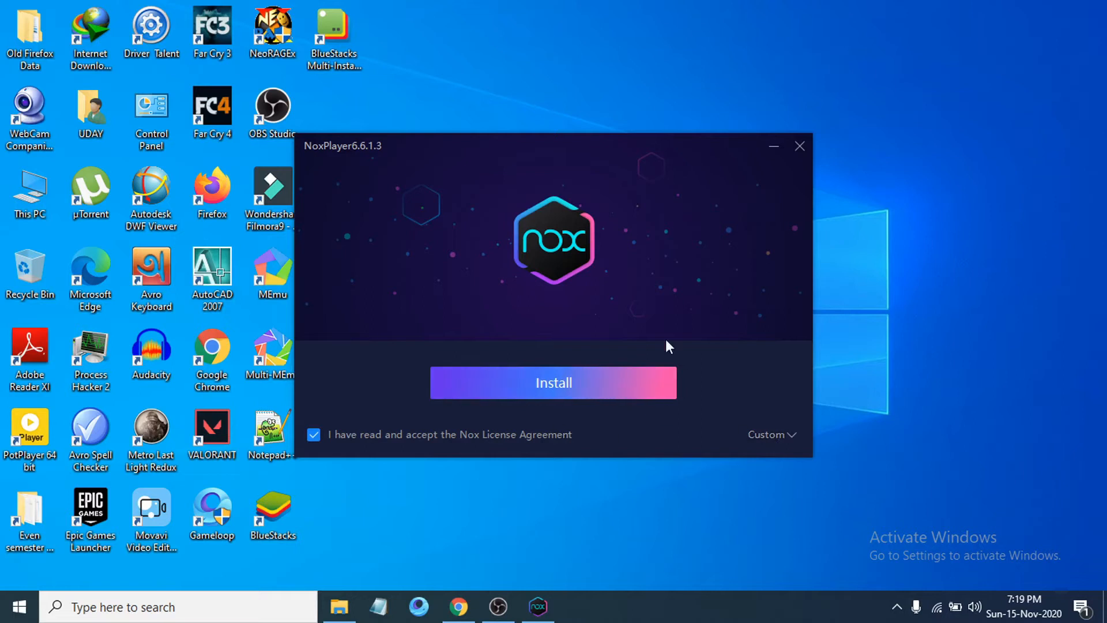
{"action": "mouse_move", "coordinate": [513, 327]}
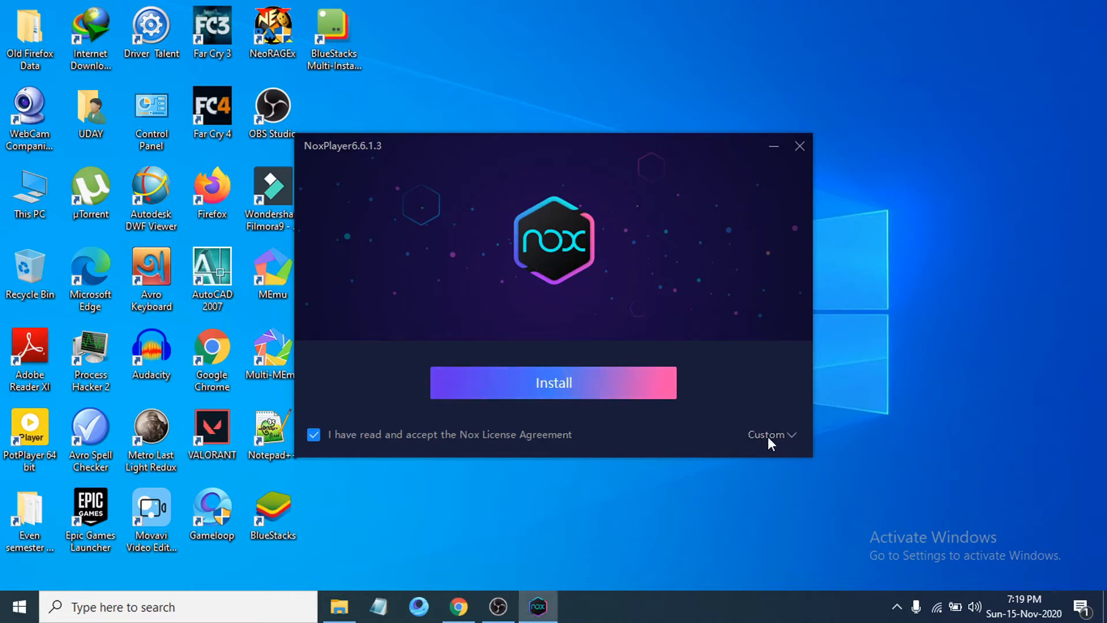
Expand the installer's Custom options showing C:\Program Files (x86)\Nox
{"action": "left_click", "coordinate": [768, 434]}
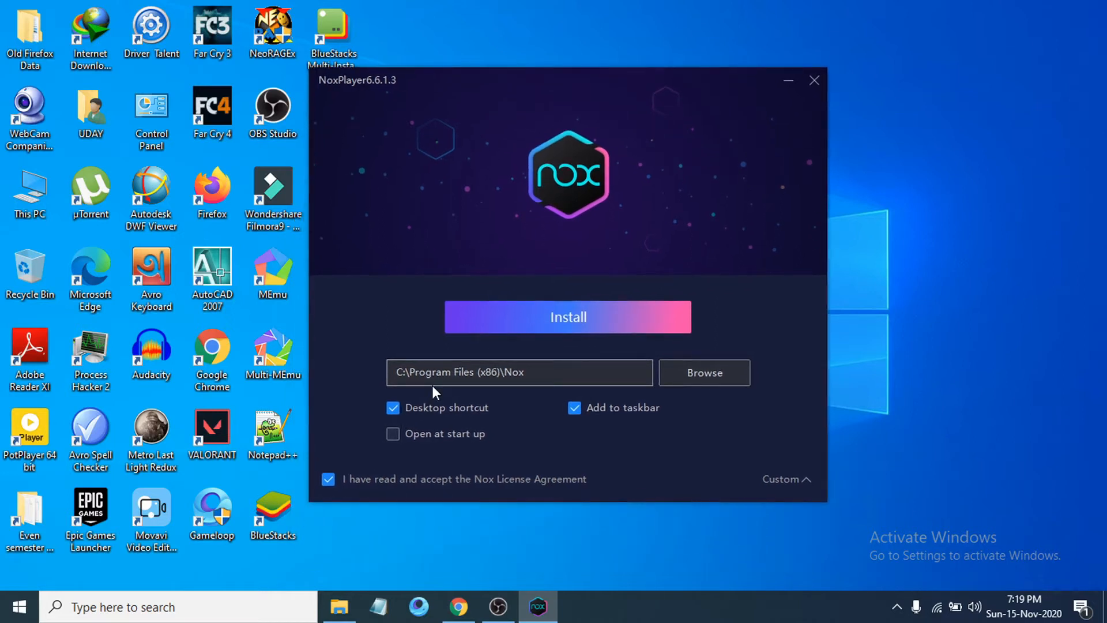
{"action": "mouse_move", "coordinate": [466, 388]}
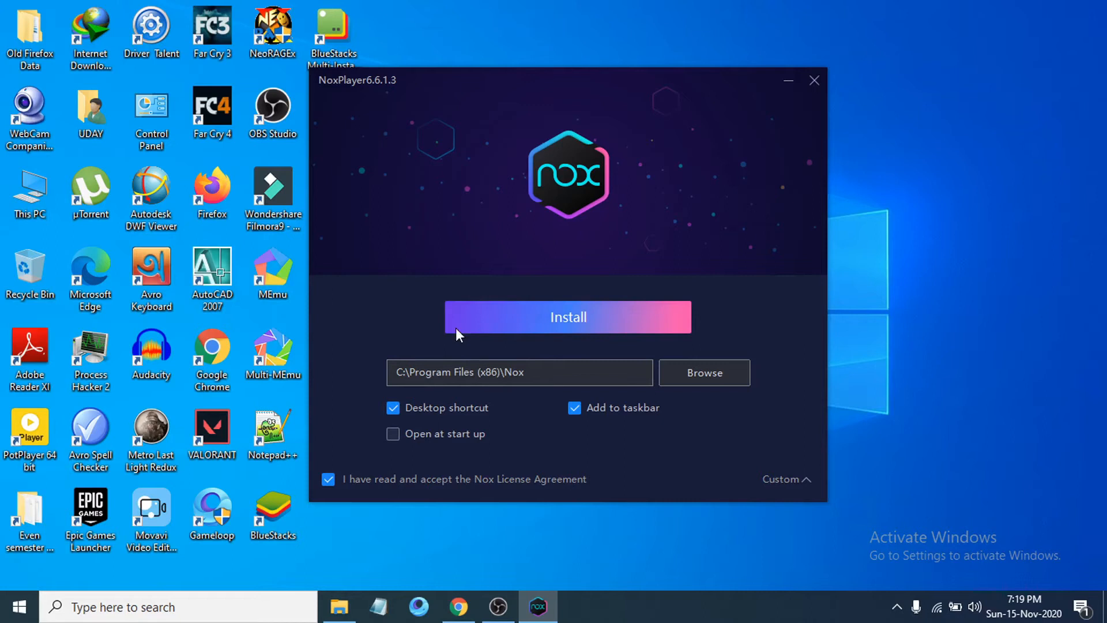
{"action": "mouse_move", "coordinate": [446, 392]}
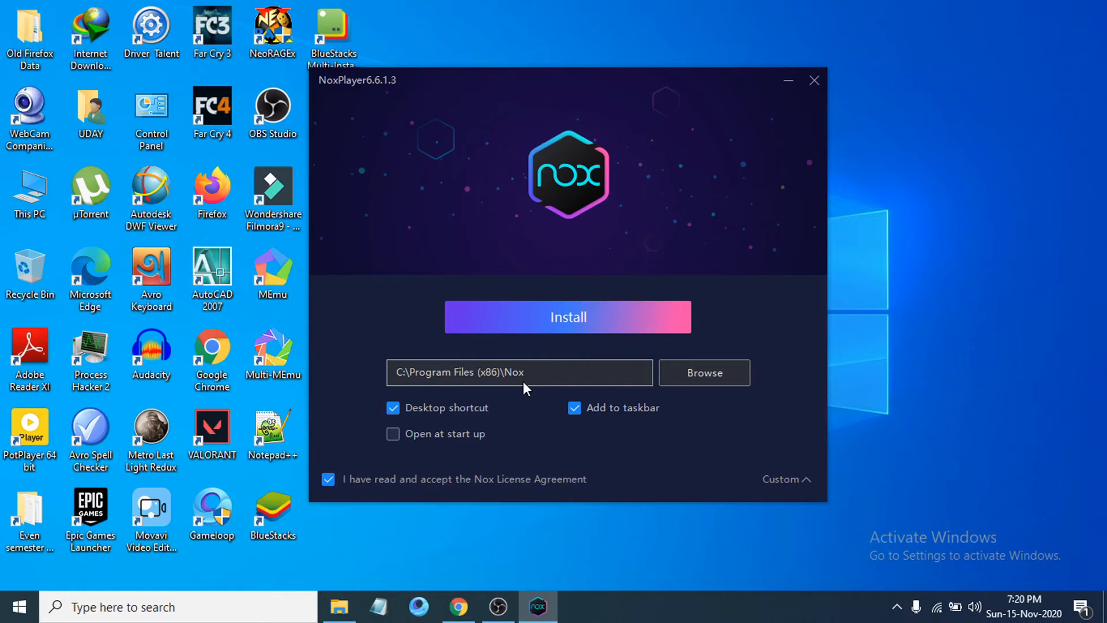
{"action": "mouse_move", "coordinate": [703, 372]}
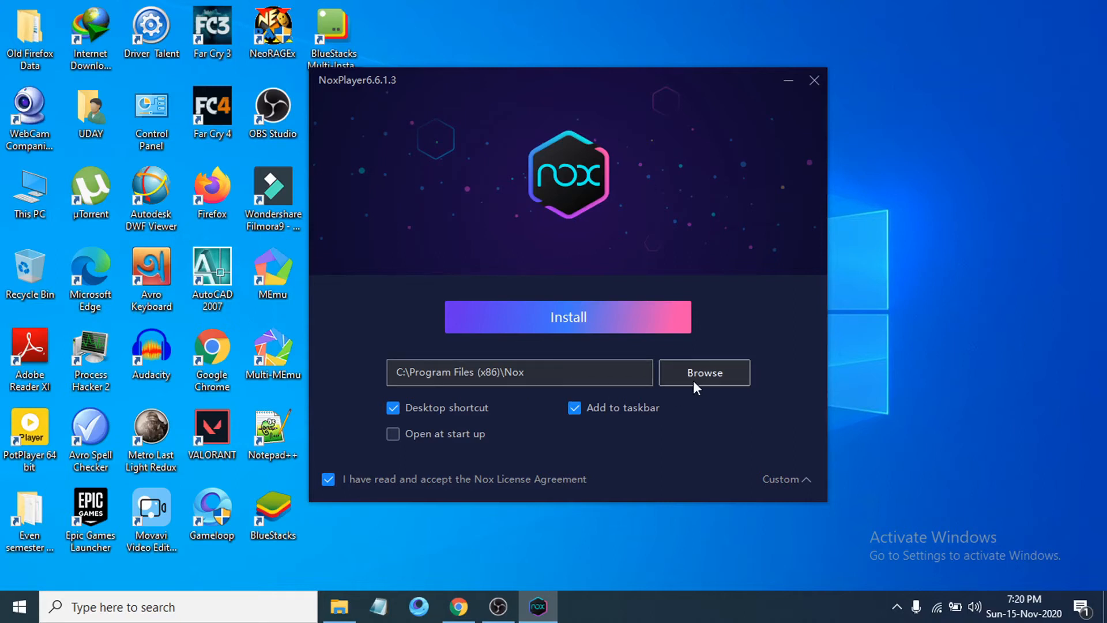
Browse to Local Disk (E:) and confirm E:\Nox as the install folder
{"action": "left_click", "coordinate": [703, 372]}
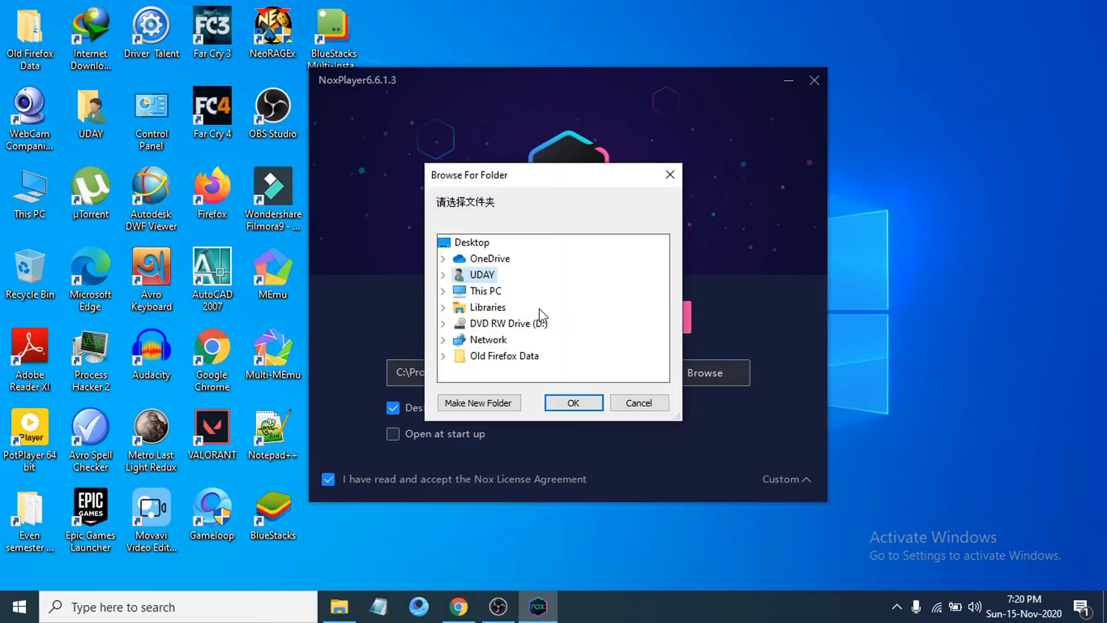
{"action": "mouse_move", "coordinate": [444, 298]}
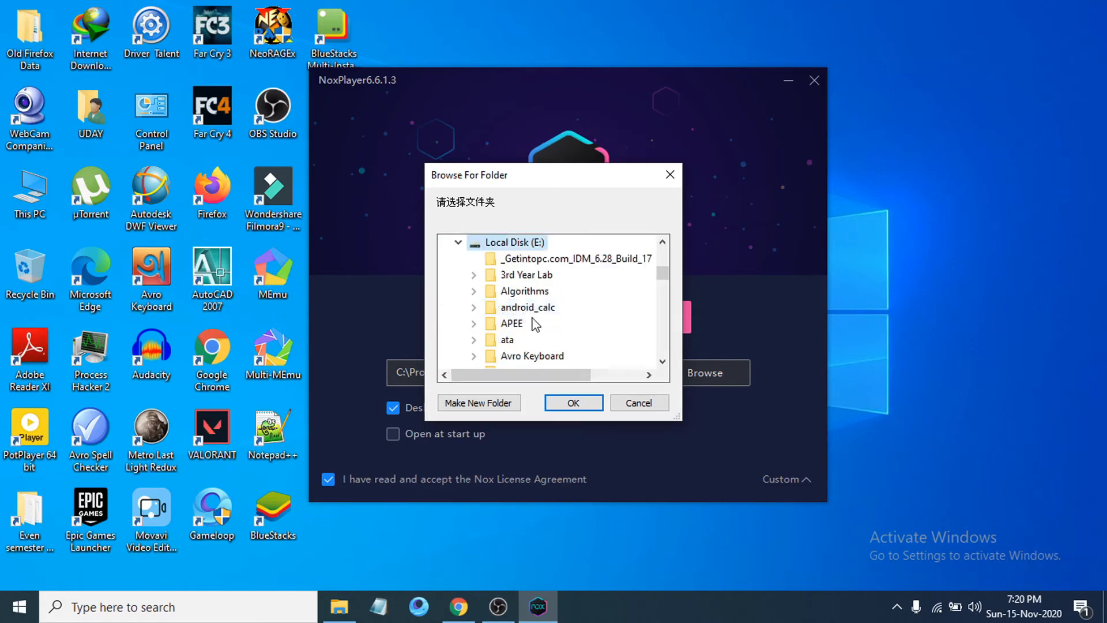
{"action": "scroll", "scroll_direction": "down", "scroll_amount": 3}
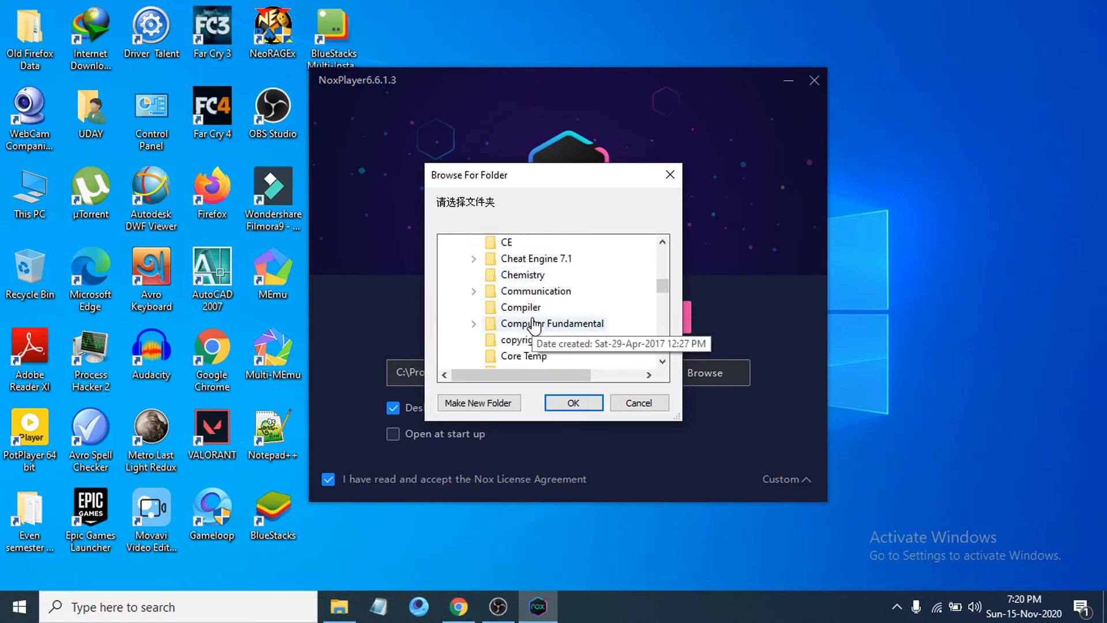
{"action": "scroll", "scroll_direction": "down", "scroll_amount": 3}
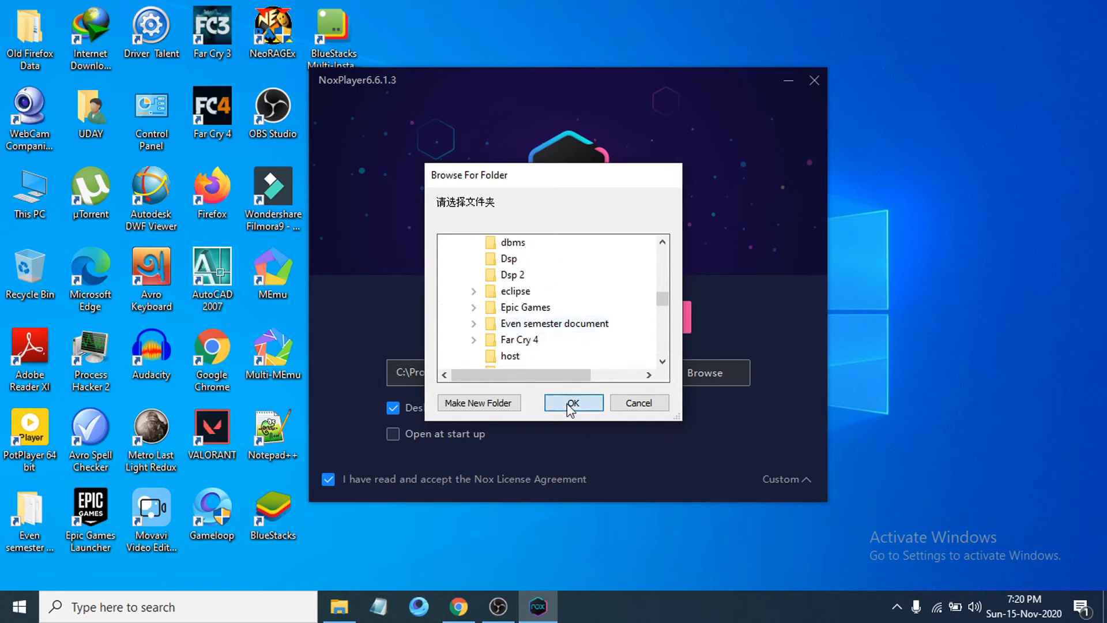
{"action": "left_click", "coordinate": [572, 403]}
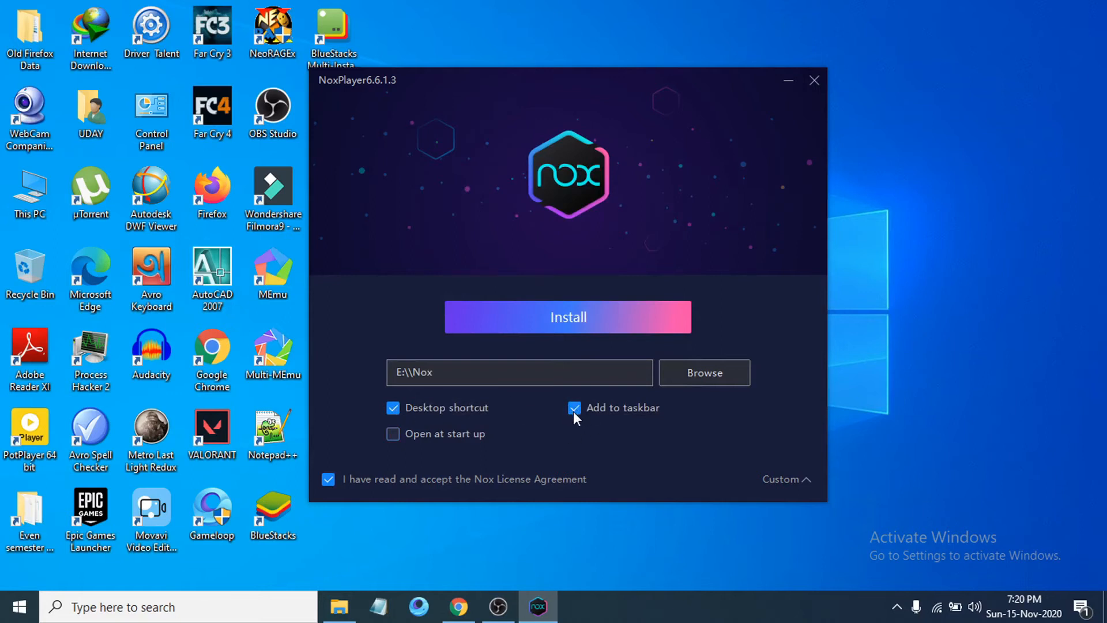
Uncheck 'Add to taskbar' and install NoxPlayer into E:\Nox
{"action": "left_click", "coordinate": [575, 408]}
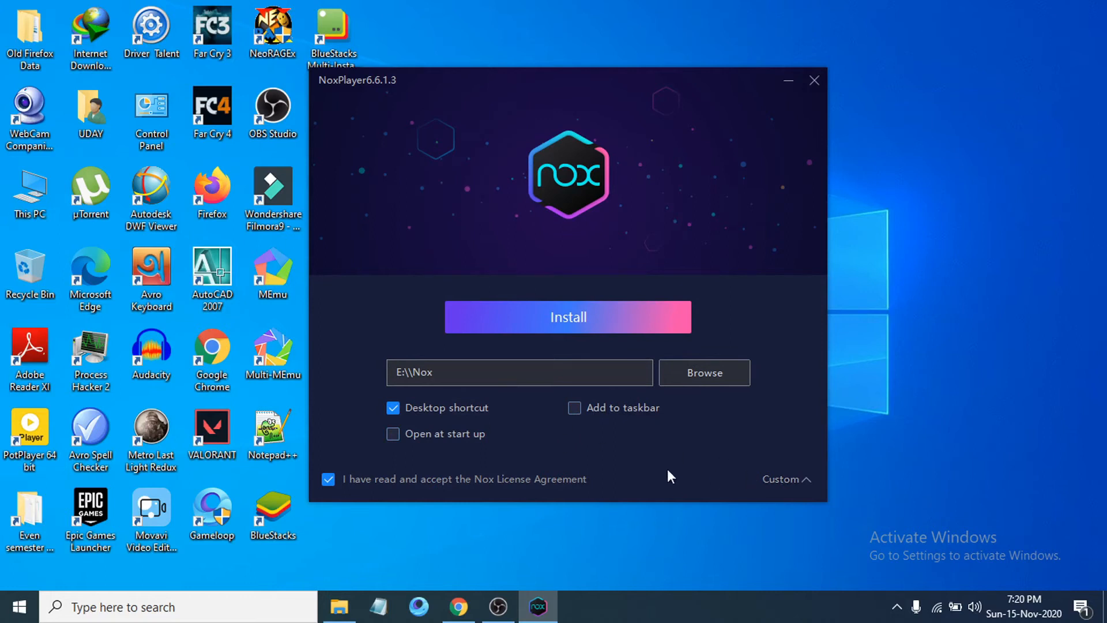
{"action": "mouse_move", "coordinate": [578, 325]}
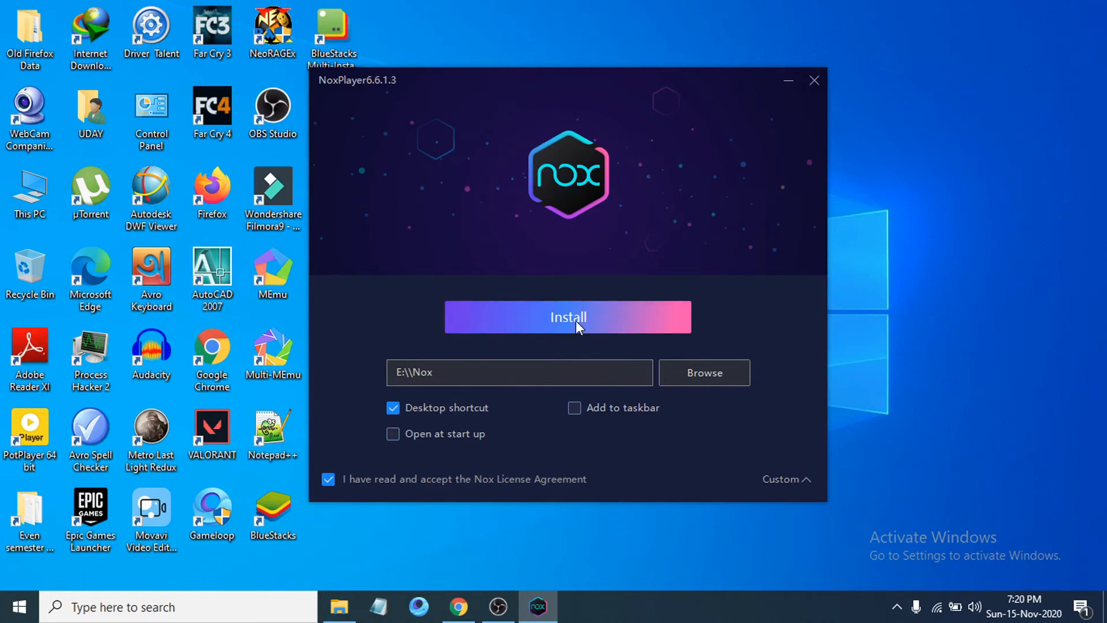
{"action": "left_click", "coordinate": [567, 316]}
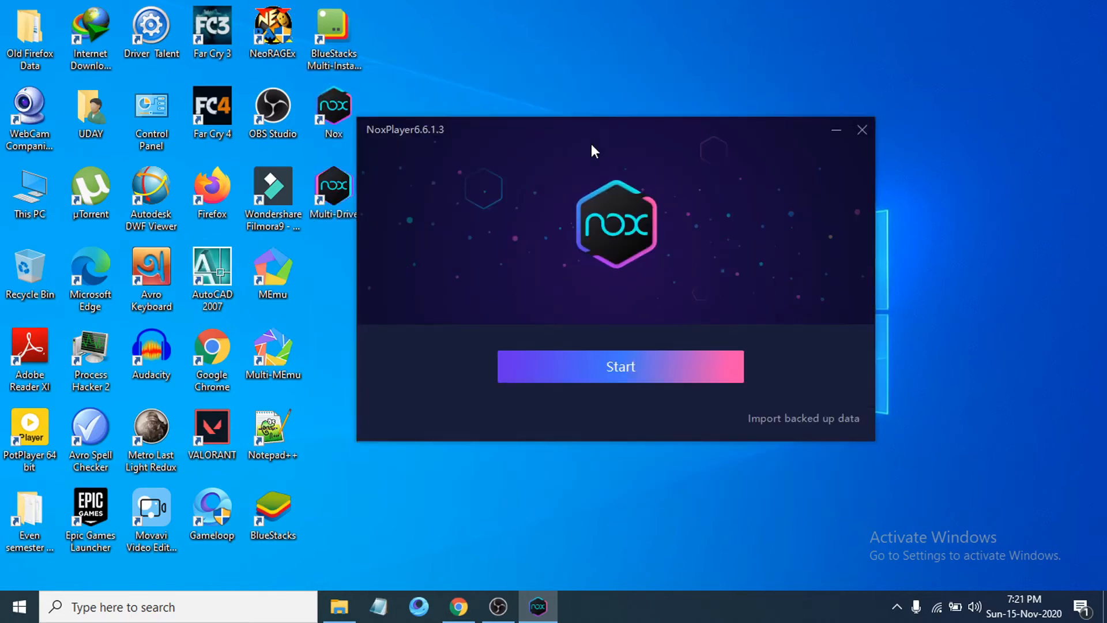
Move the installer window aside and start NoxPlayer from the completion screen
{"action": "left_click_drag", "start_coordinate": [594, 130], "coordinate": [648, 160]}
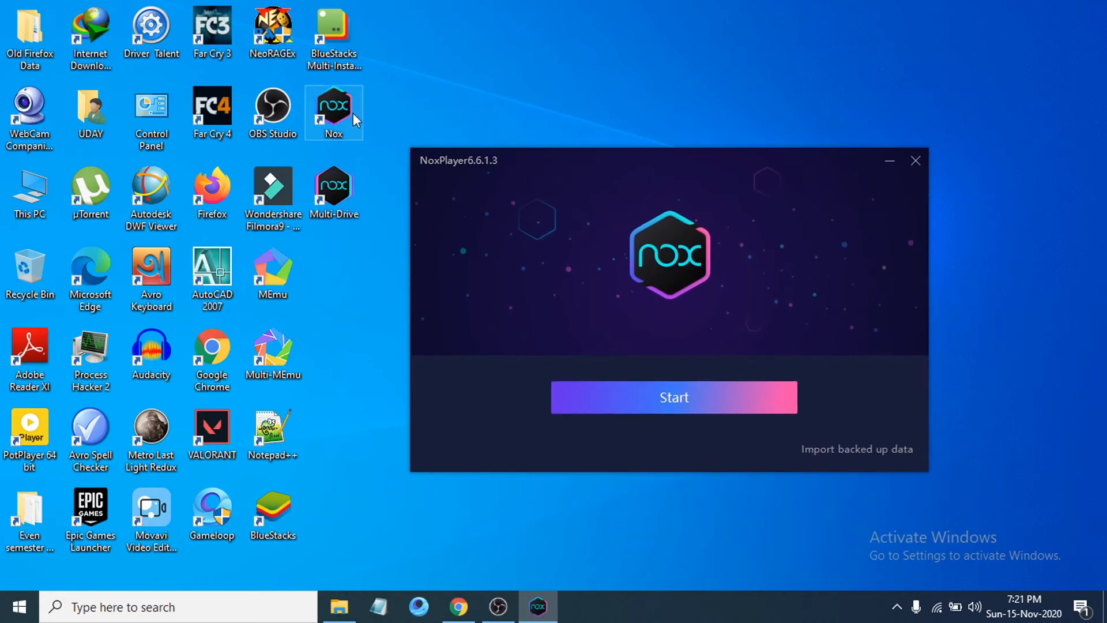
{"action": "mouse_move", "coordinate": [325, 198]}
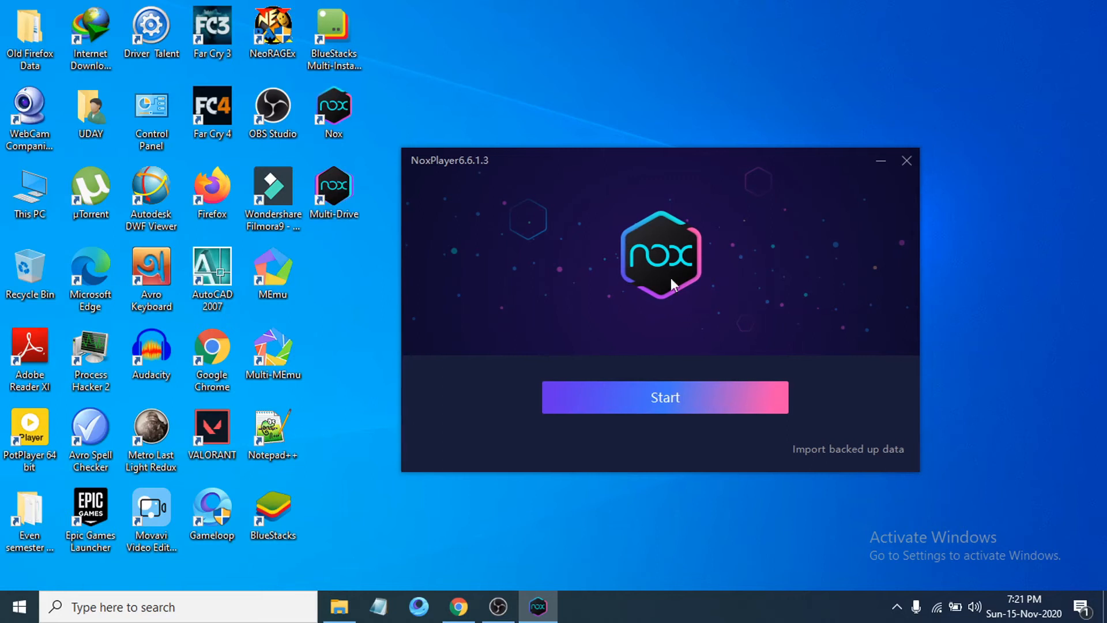
{"action": "mouse_move", "coordinate": [665, 397]}
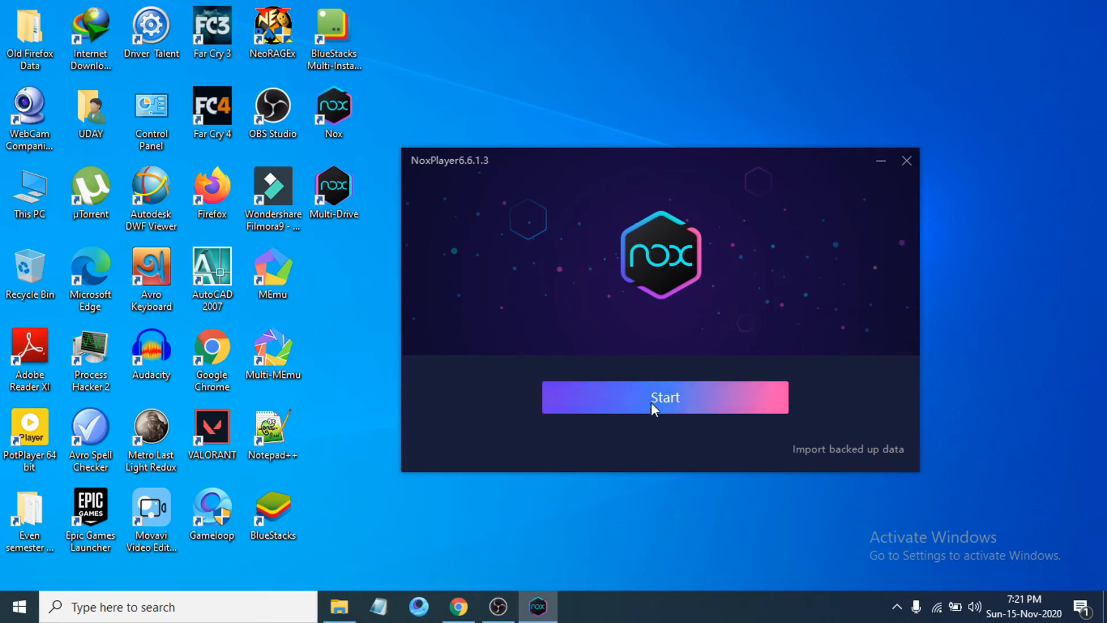
{"action": "left_click", "coordinate": [664, 397]}
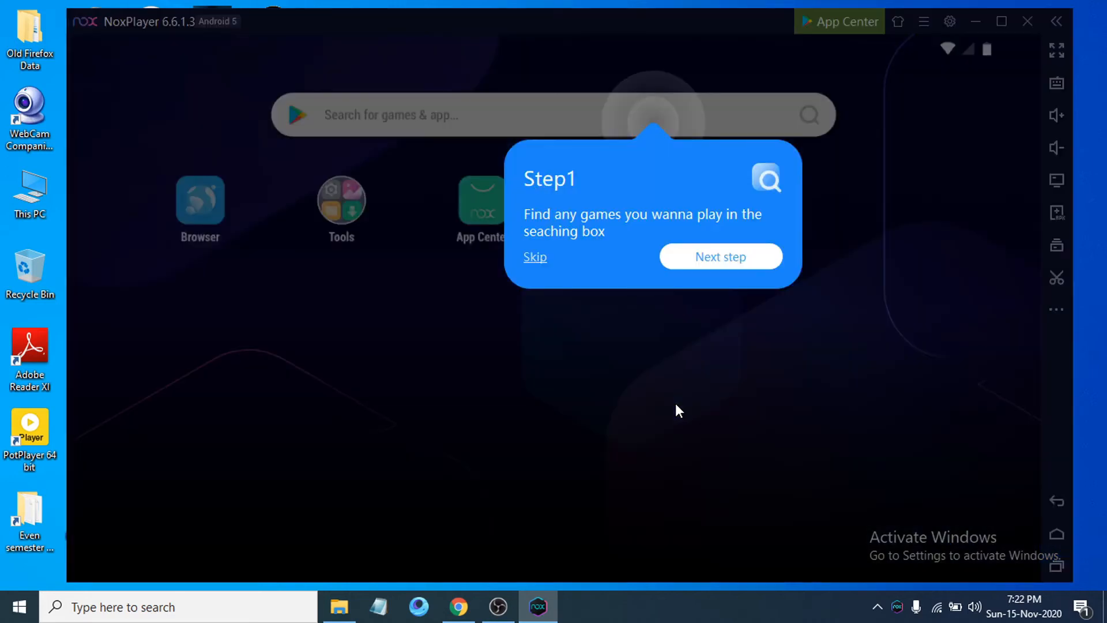
{"action": "mouse_move", "coordinate": [473, 367]}
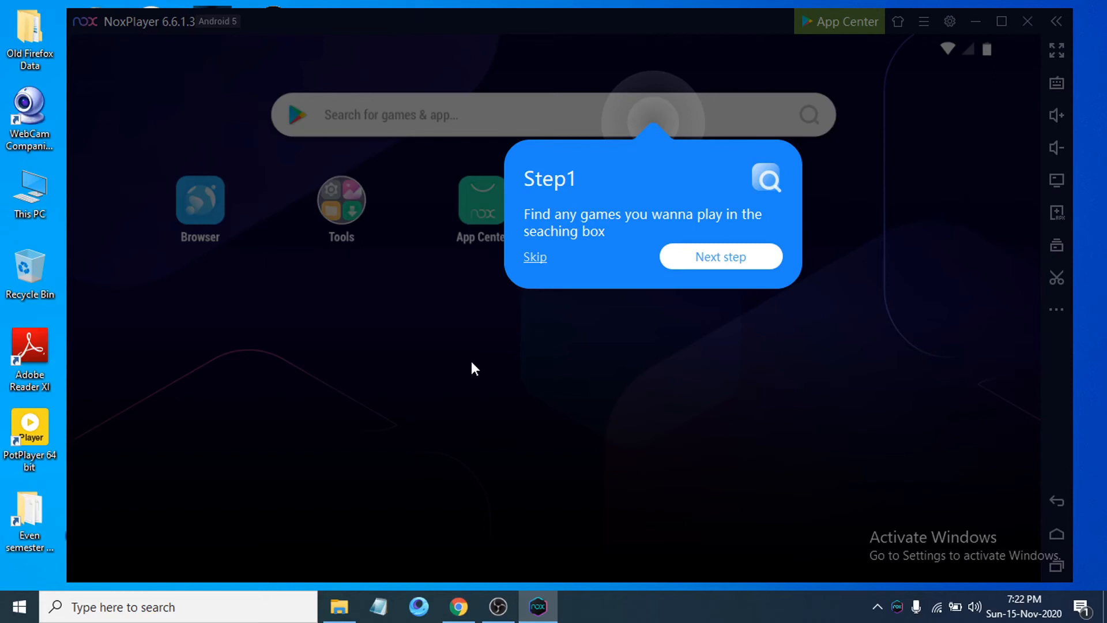
{"action": "mouse_move", "coordinate": [721, 256]}
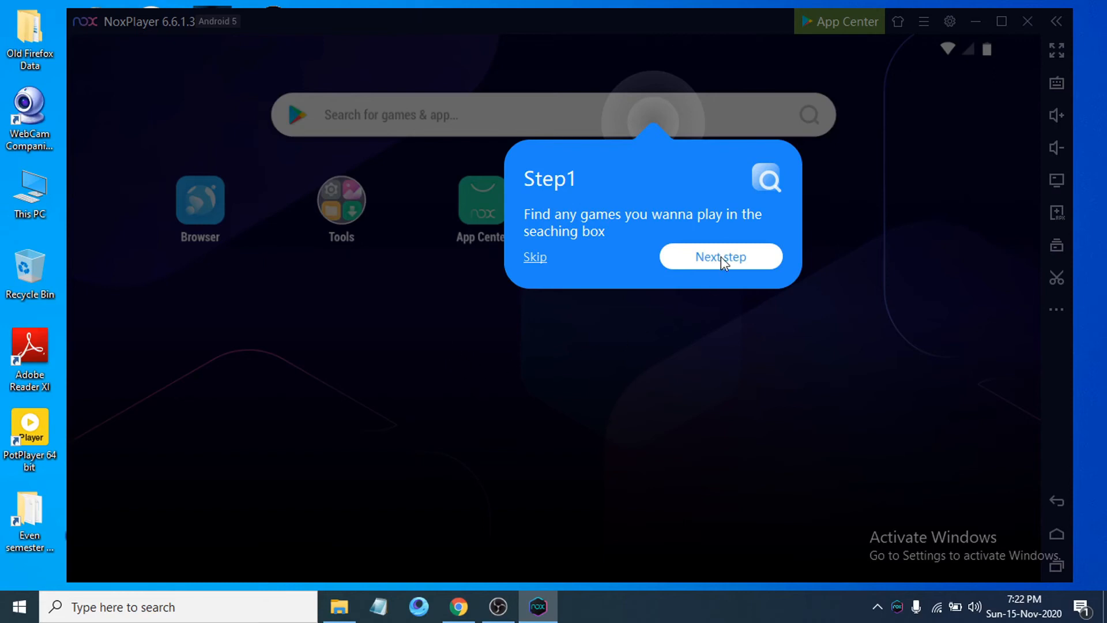
Step through the search, app-switching and keyboard tips, then finish the tutorial with Done
{"action": "left_click", "coordinate": [720, 256]}
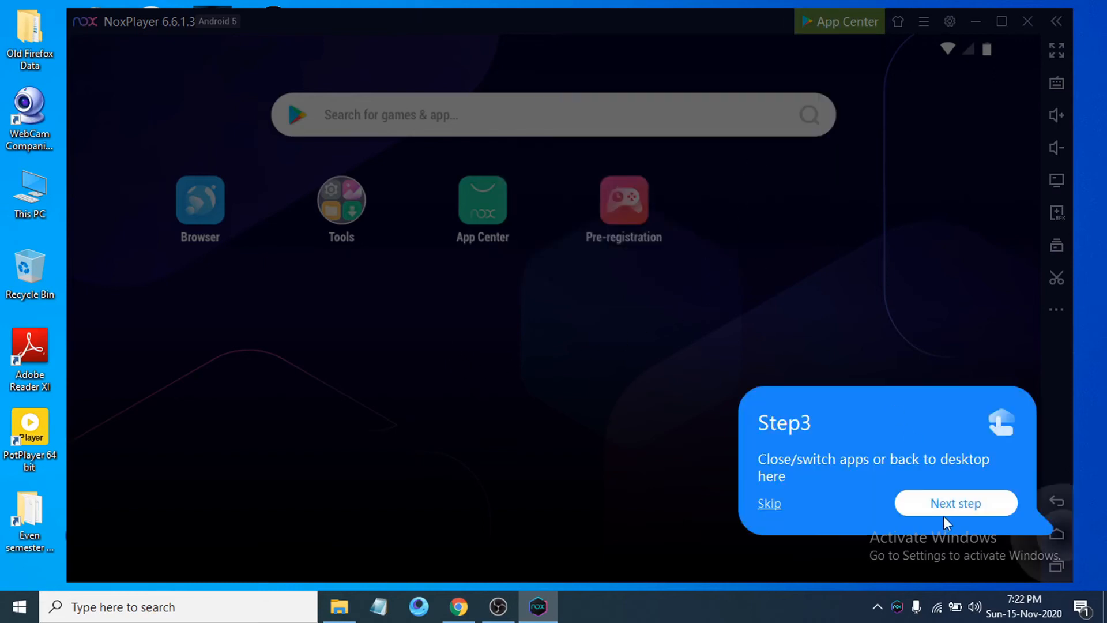
{"action": "left_click", "coordinate": [955, 503]}
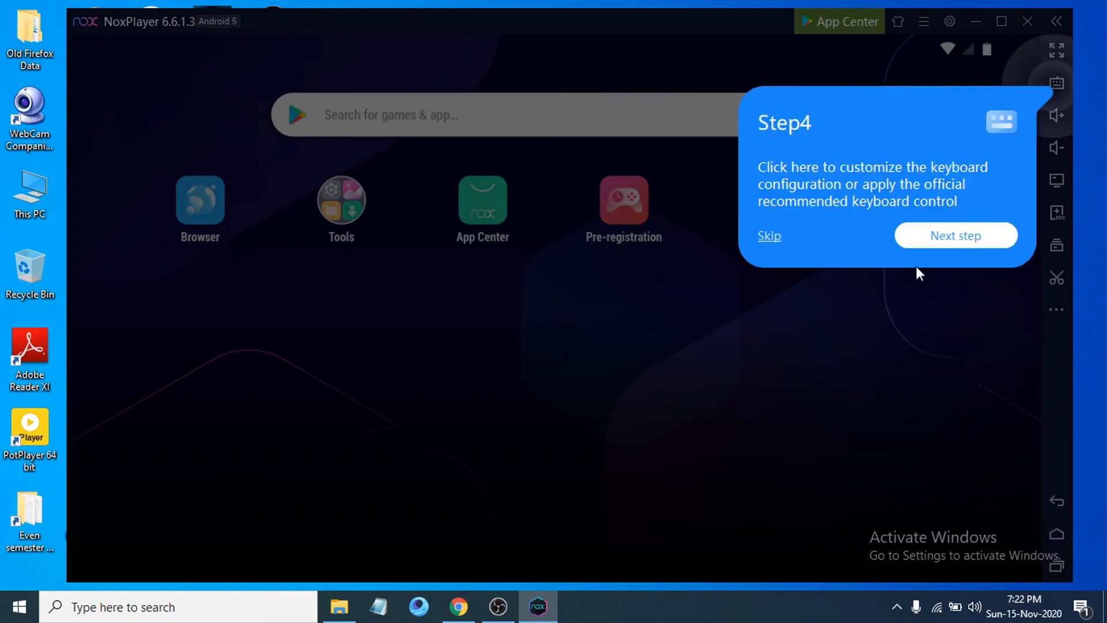
{"action": "left_click", "coordinate": [955, 235]}
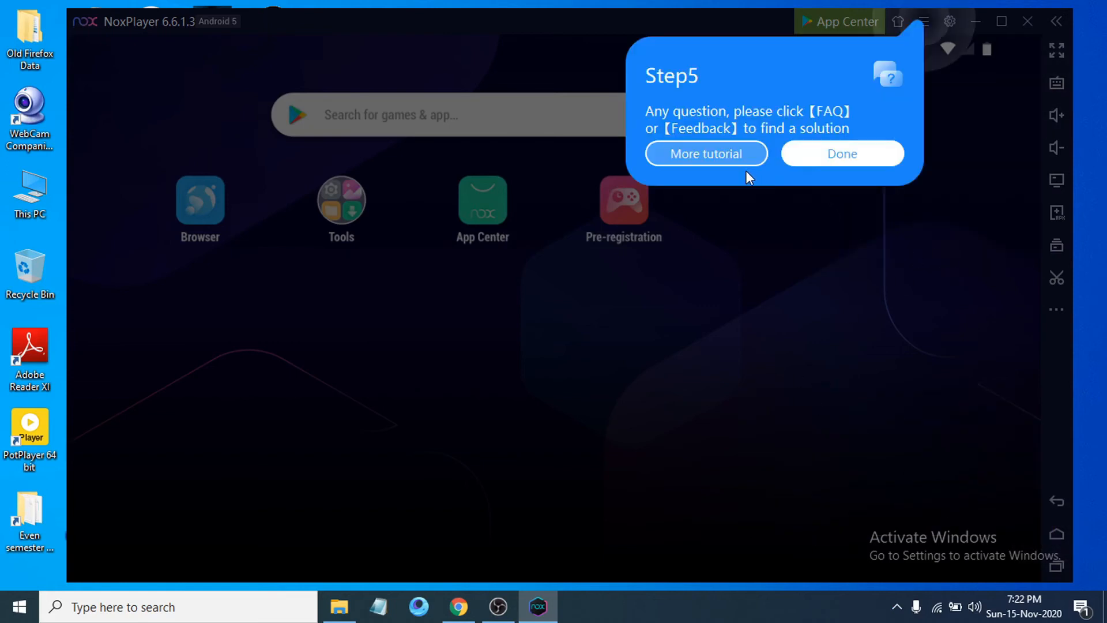
{"action": "mouse_move", "coordinate": [842, 153]}
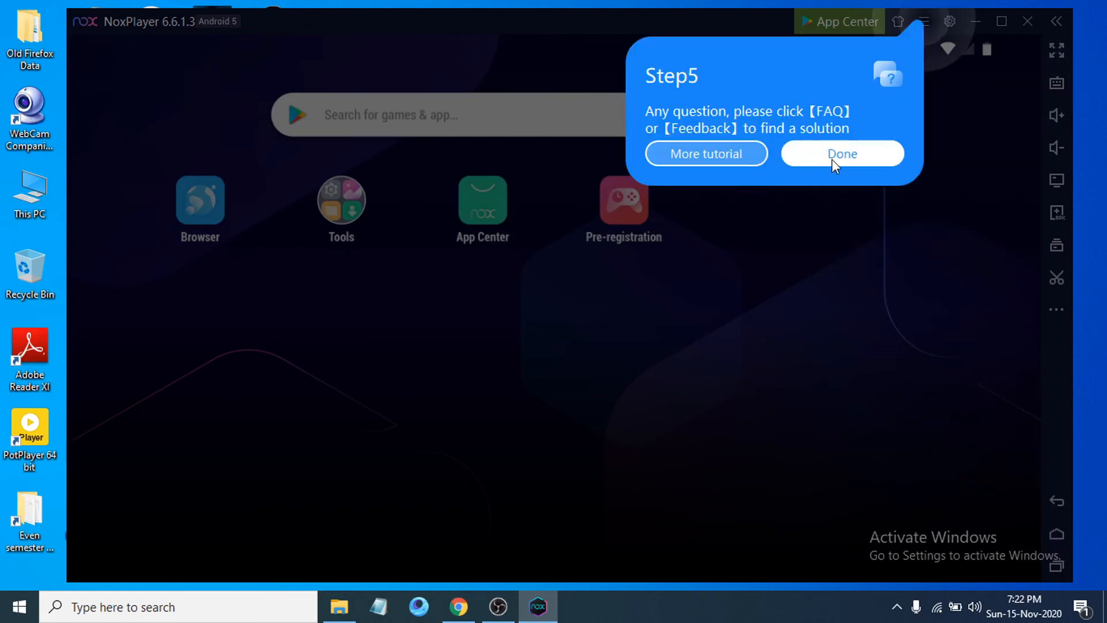
{"action": "left_click", "coordinate": [841, 153]}
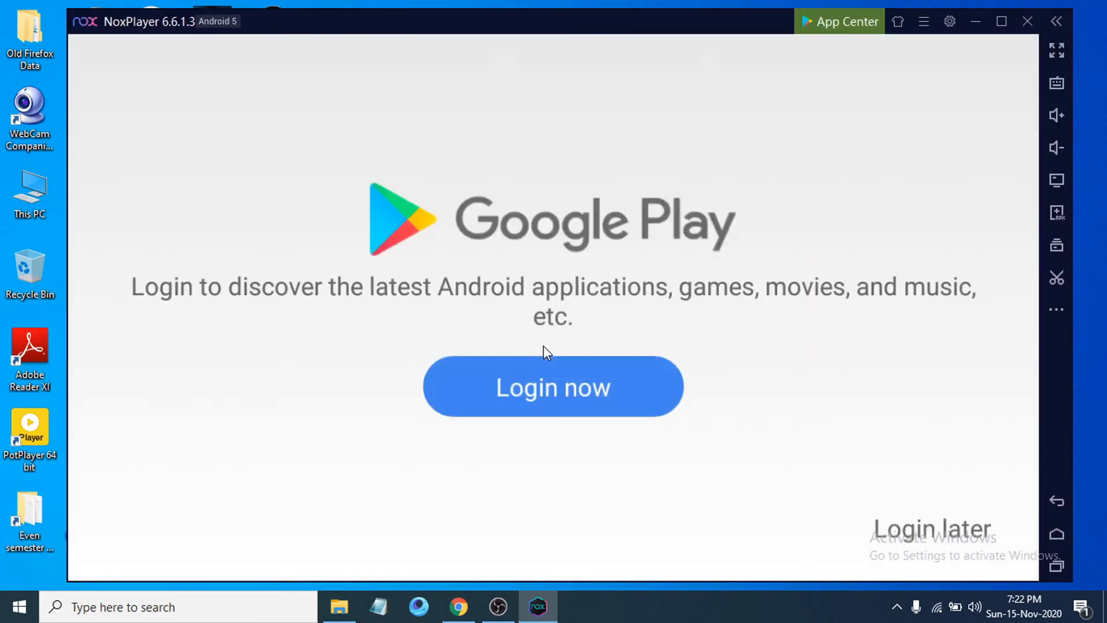
{"action": "mouse_move", "coordinate": [420, 456]}
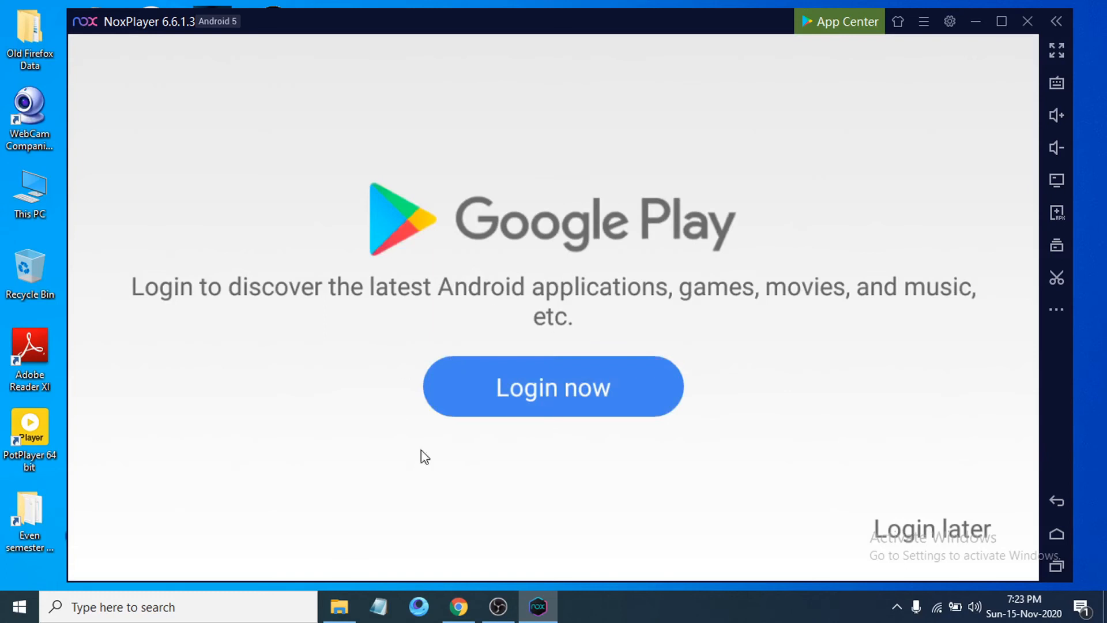
{"action": "mouse_move", "coordinate": [909, 564]}
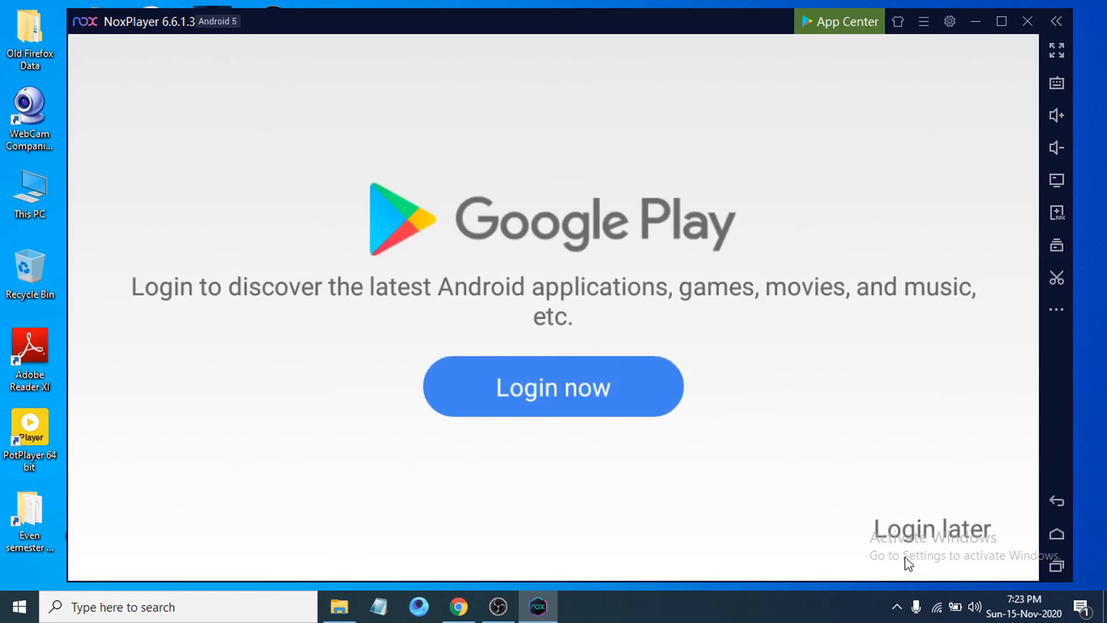
{"action": "mouse_move", "coordinate": [907, 542]}
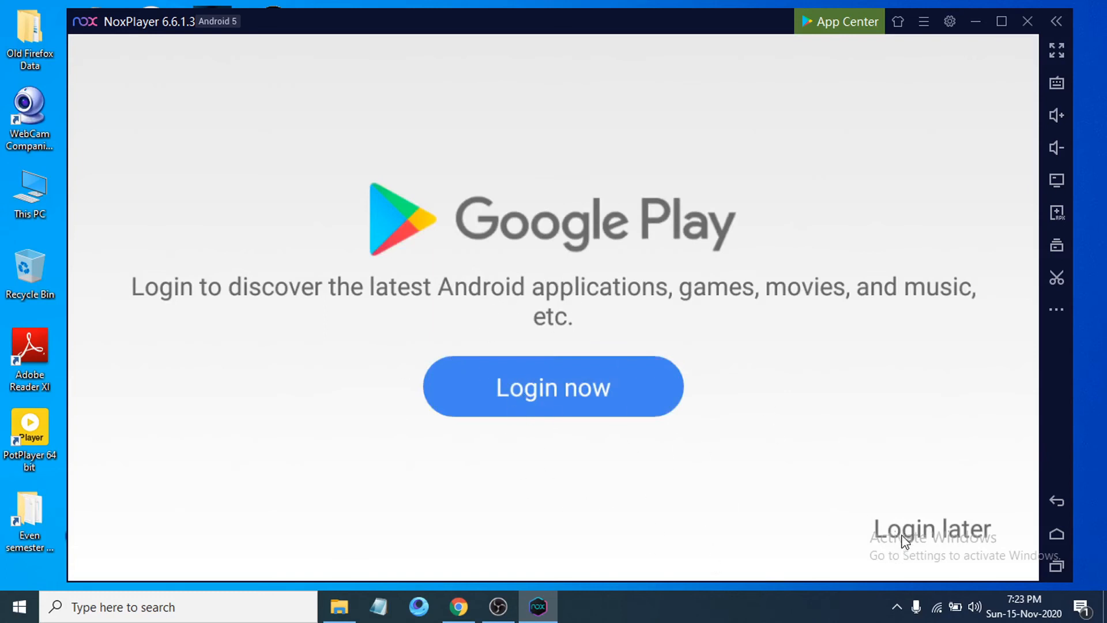
Choose Login later on the Google Play sign-in screen
{"action": "left_click", "coordinate": [932, 529]}
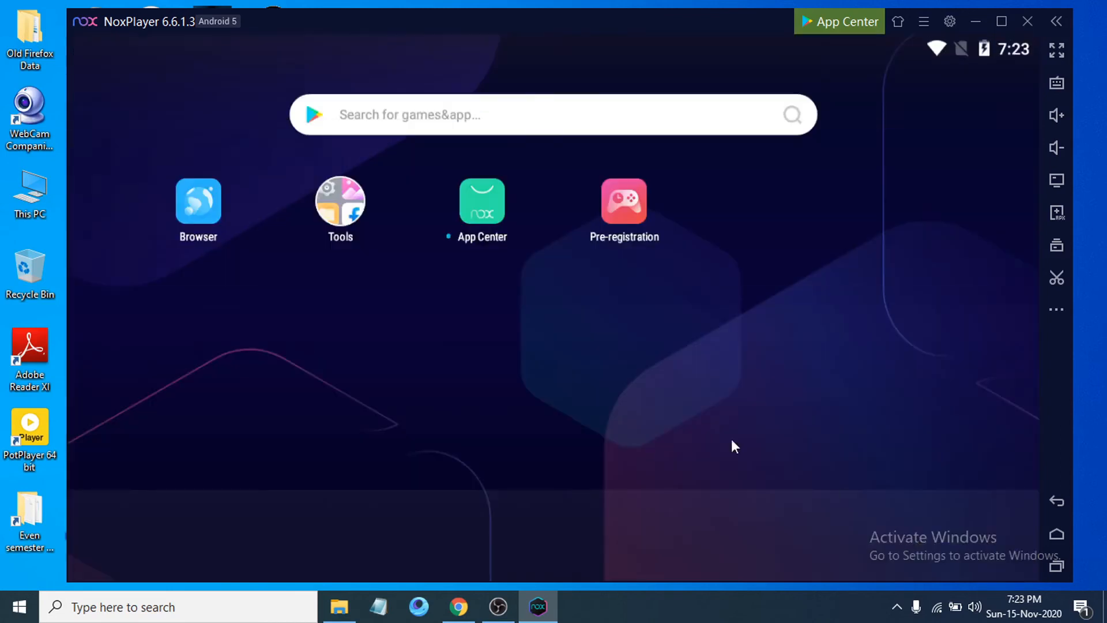
{"action": "mouse_move", "coordinate": [453, 388]}
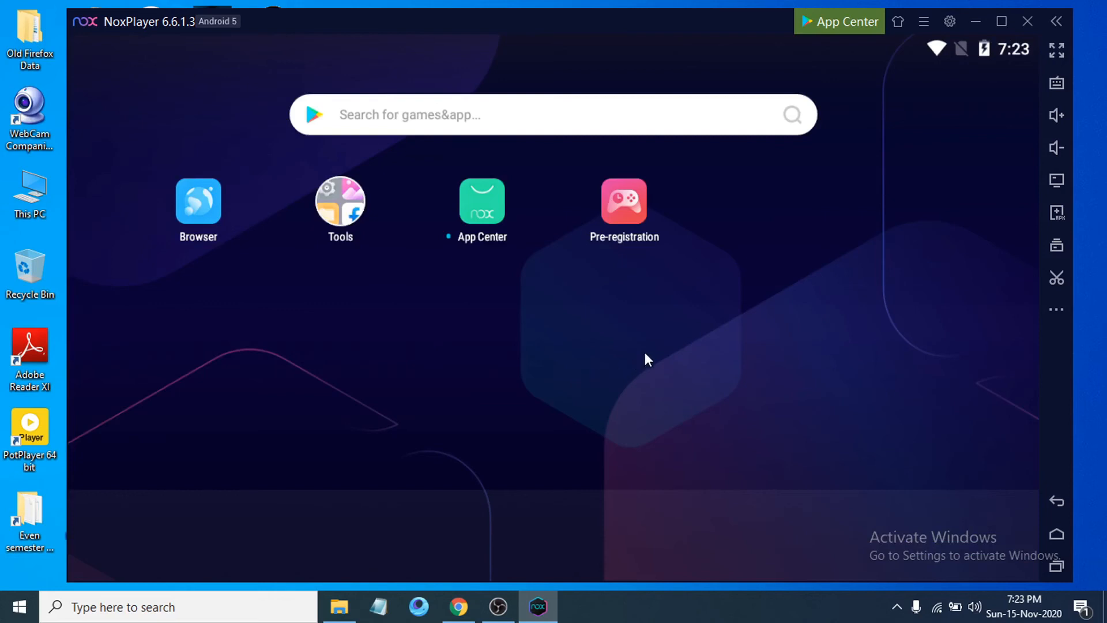
{"action": "mouse_move", "coordinate": [423, 314]}
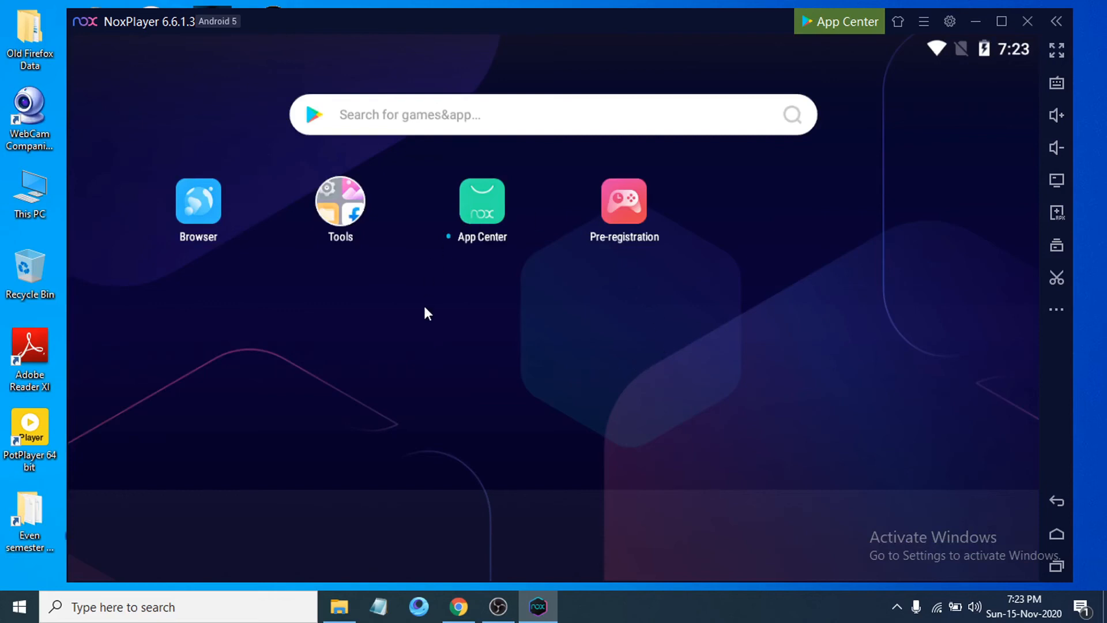
{"action": "mouse_move", "coordinate": [840, 21]}
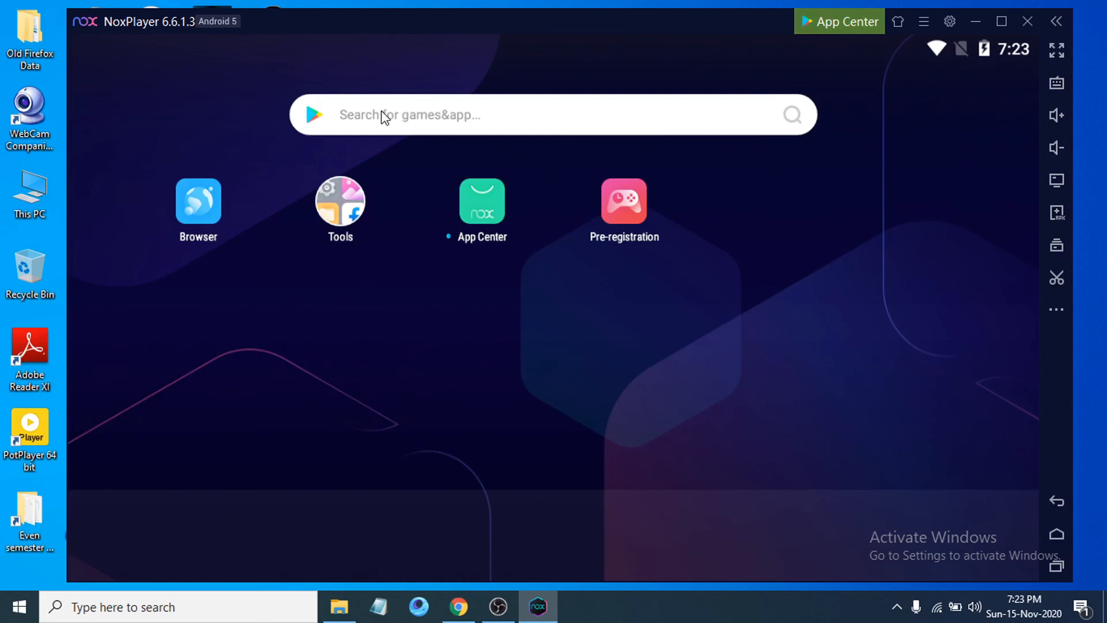
{"action": "mouse_move", "coordinate": [895, 127]}
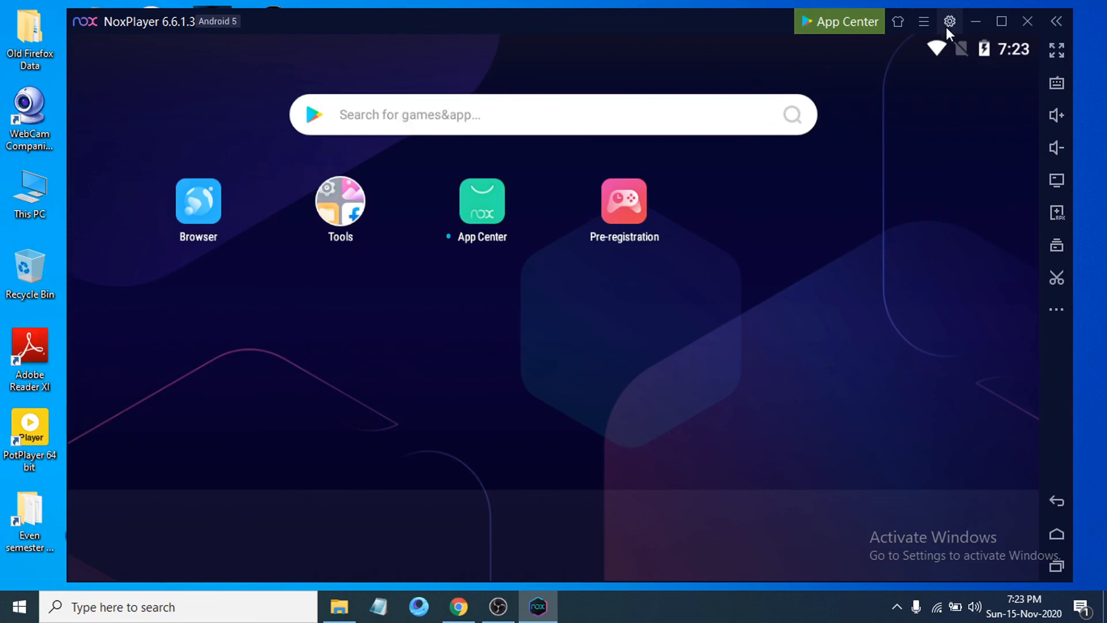
Review the Sound, Phone model, General, Performance and Interface tabs in System settings
{"action": "left_click", "coordinate": [950, 21]}
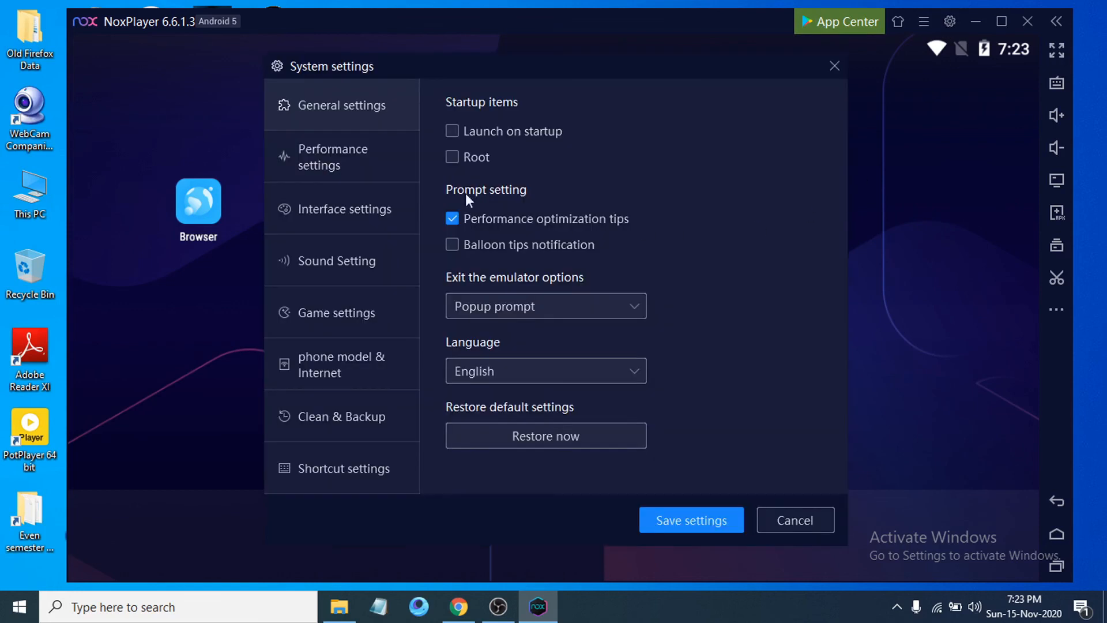
{"action": "left_click", "coordinate": [337, 260]}
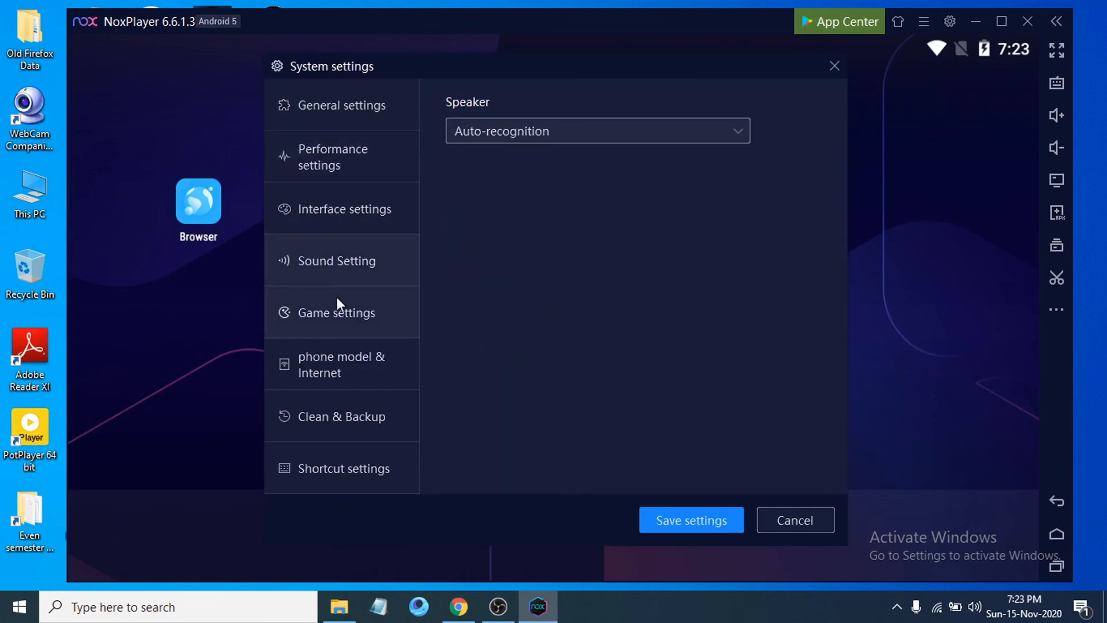
{"action": "left_click", "coordinate": [341, 365]}
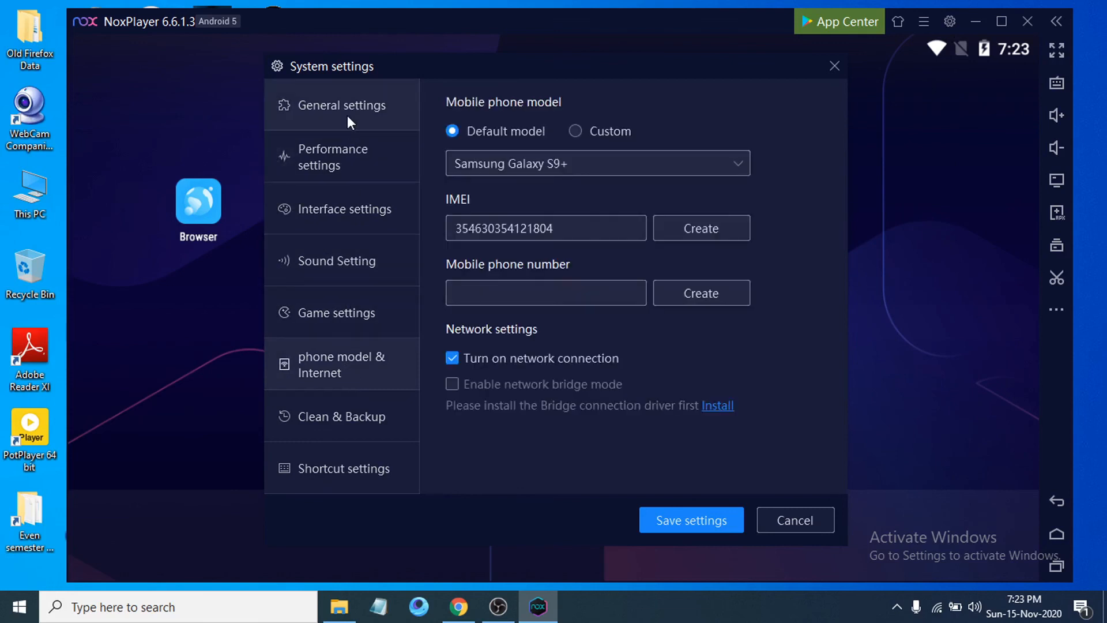
{"action": "left_click", "coordinate": [341, 104]}
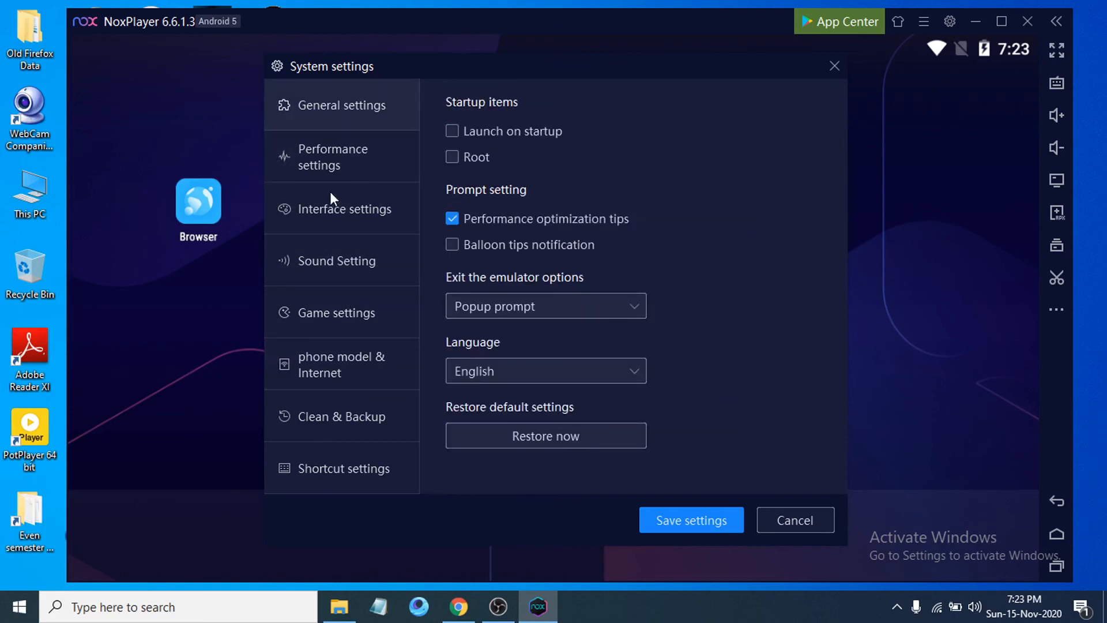
{"action": "left_click", "coordinate": [332, 156]}
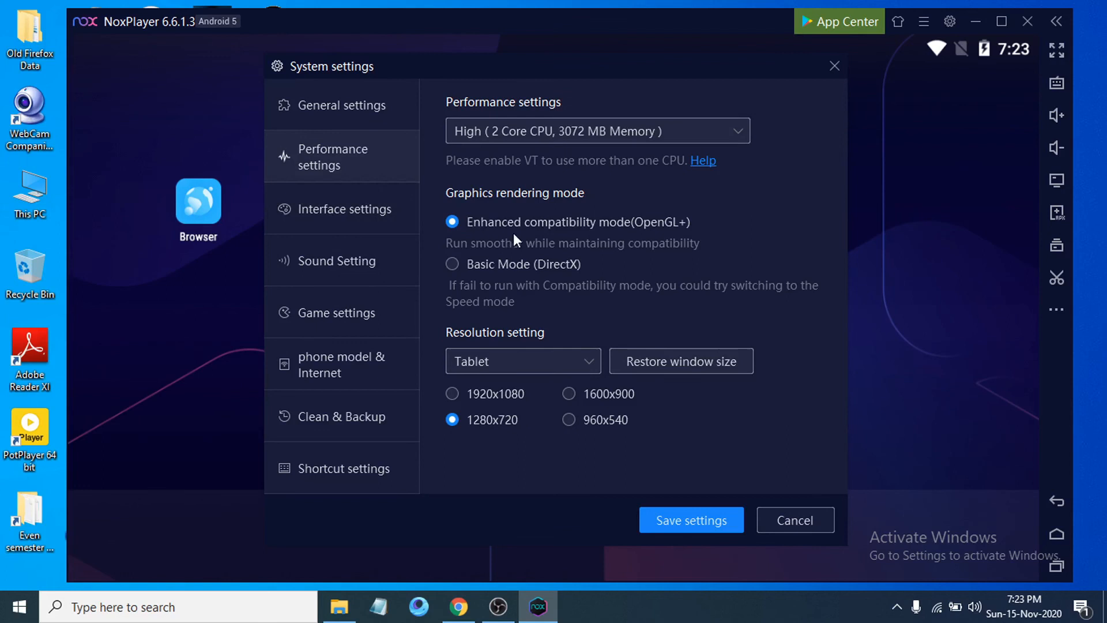
{"action": "mouse_move", "coordinate": [551, 250]}
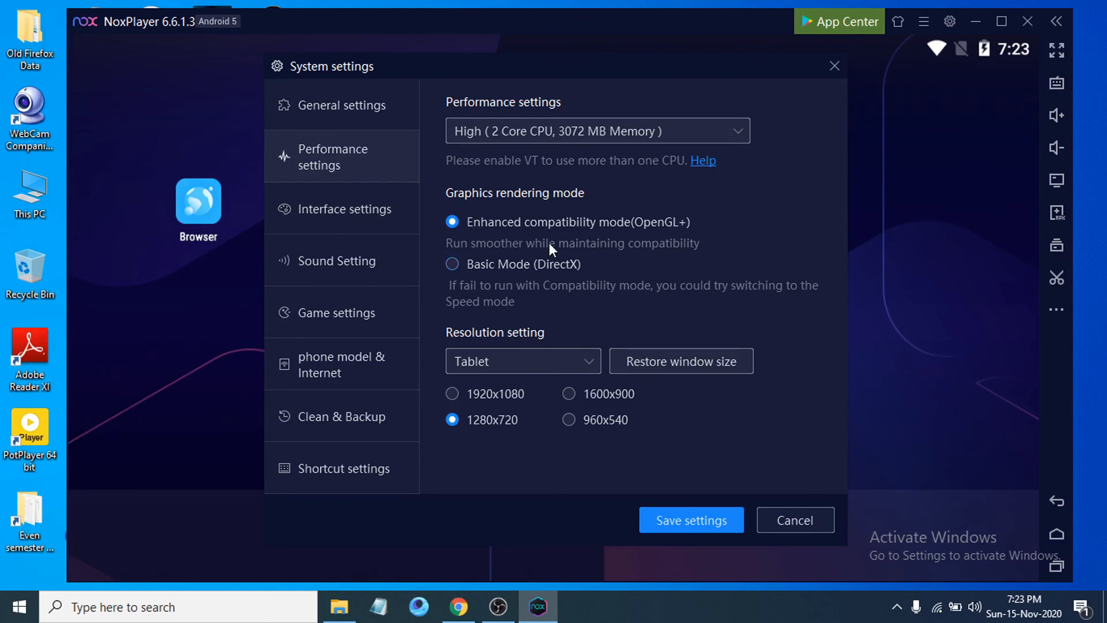
{"action": "mouse_move", "coordinate": [370, 225]}
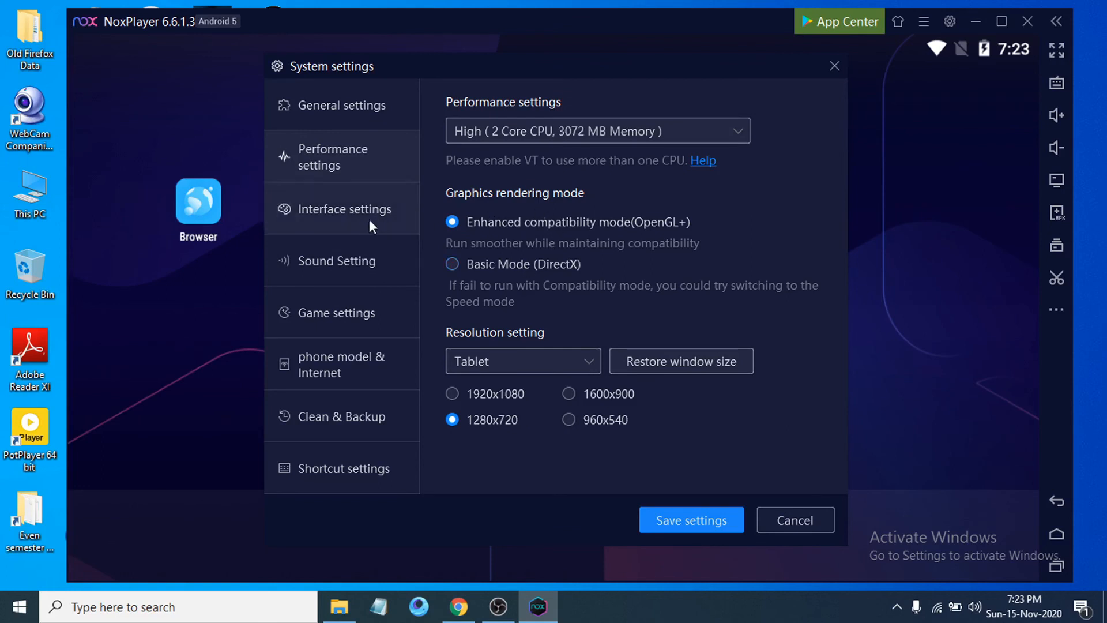
{"action": "left_click", "coordinate": [347, 208]}
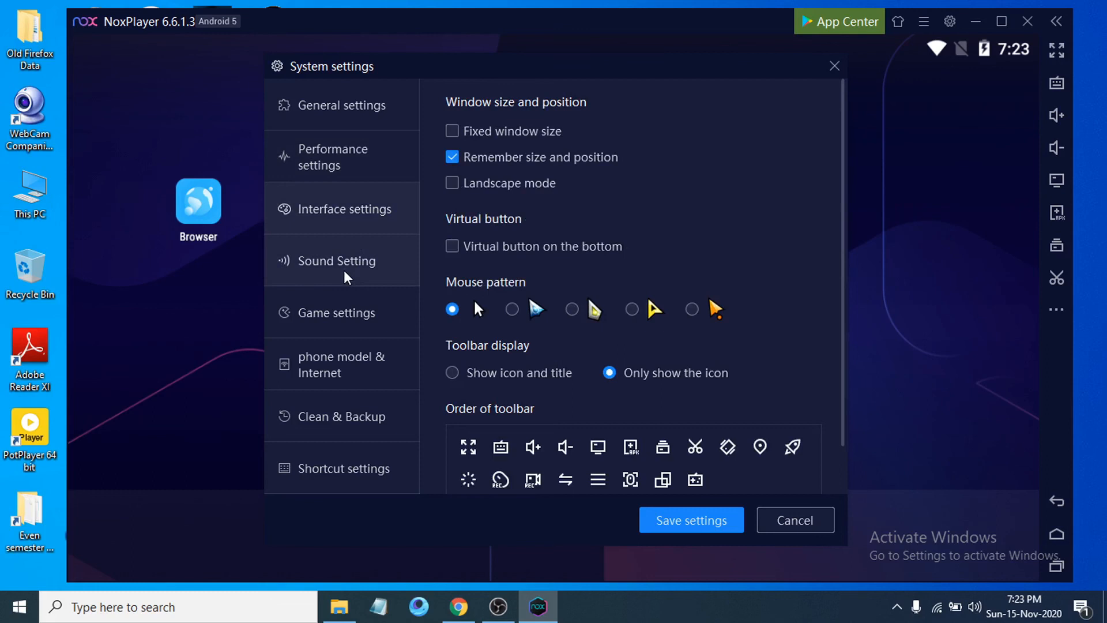
{"action": "left_click", "coordinate": [342, 104]}
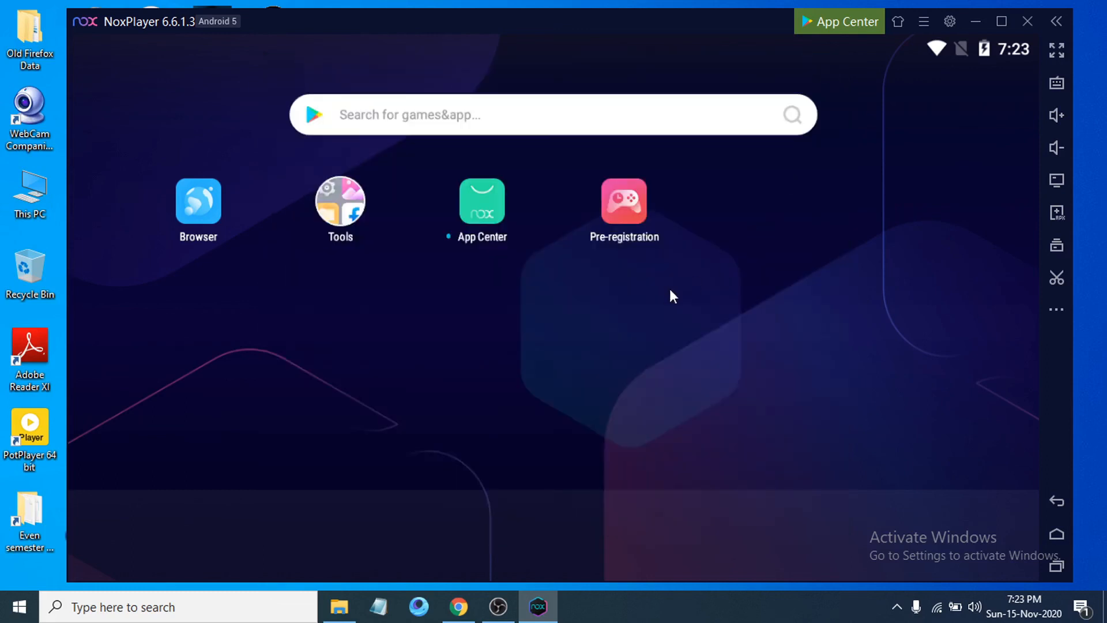
{"action": "mouse_move", "coordinate": [679, 356]}
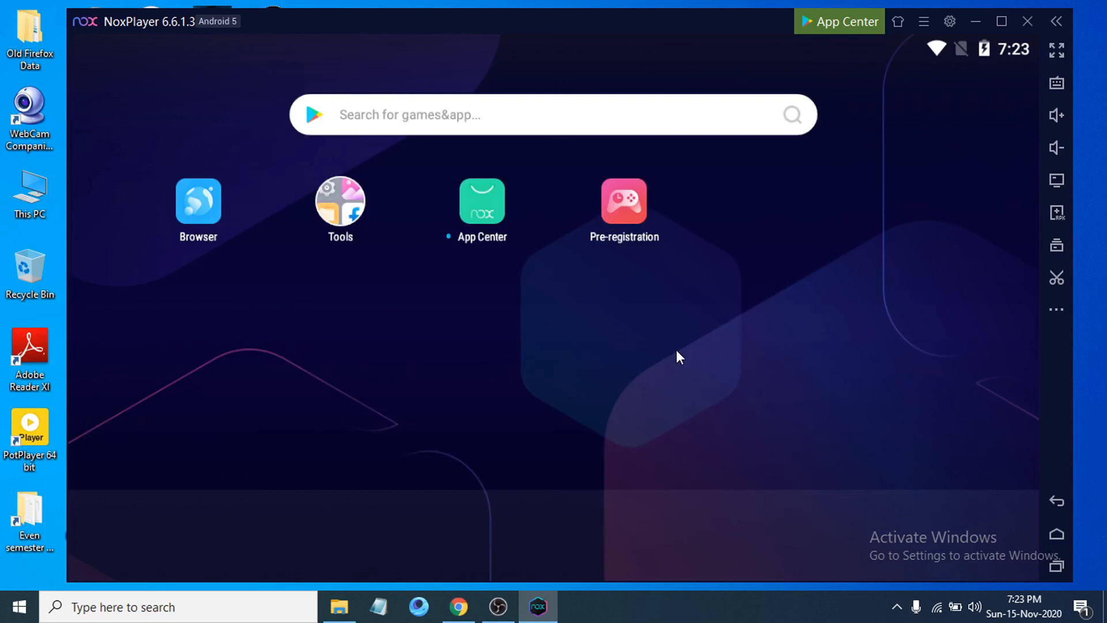